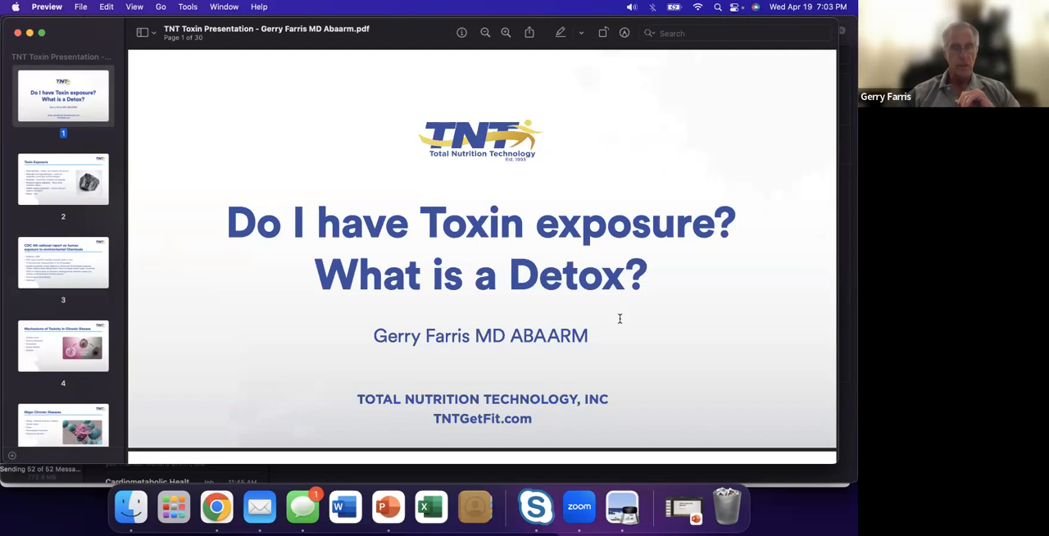
{"action": "scroll", "scroll_direction": "down", "scroll_amount": 3}
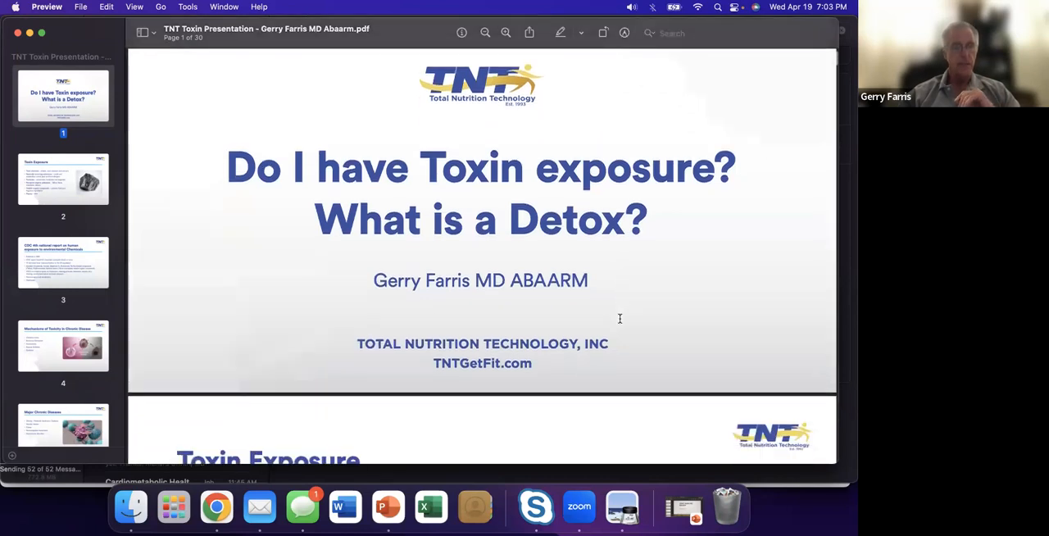
{"action": "scroll", "scroll_direction": "down", "scroll_amount": 3}
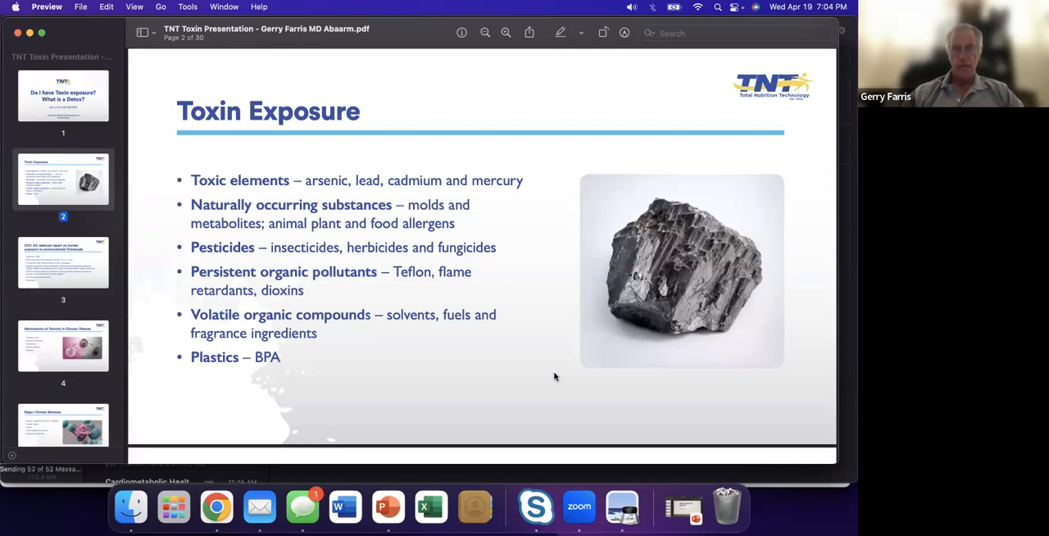
{"action": "mouse_move", "coordinate": [494, 356]}
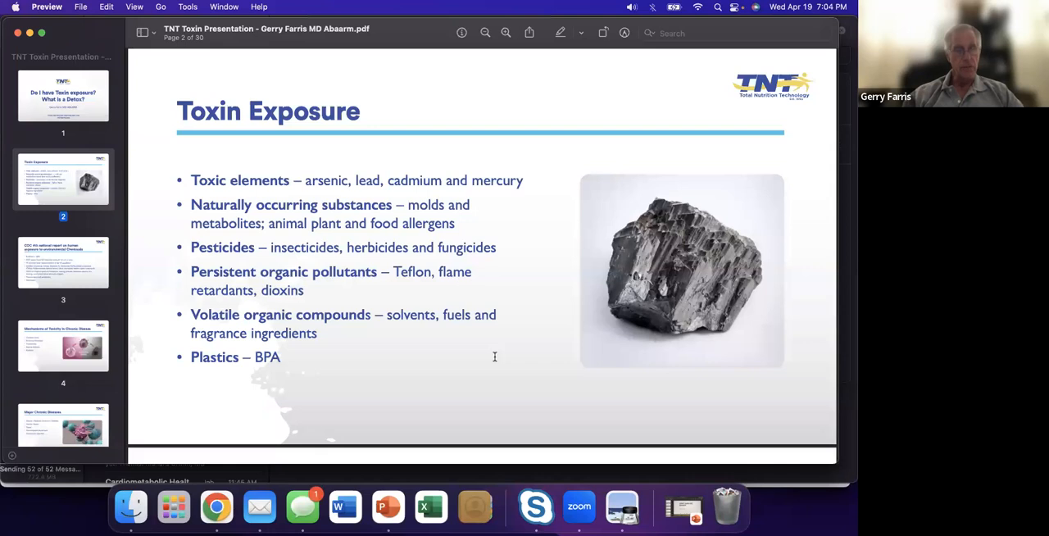
{"action": "mouse_move", "coordinate": [422, 363]}
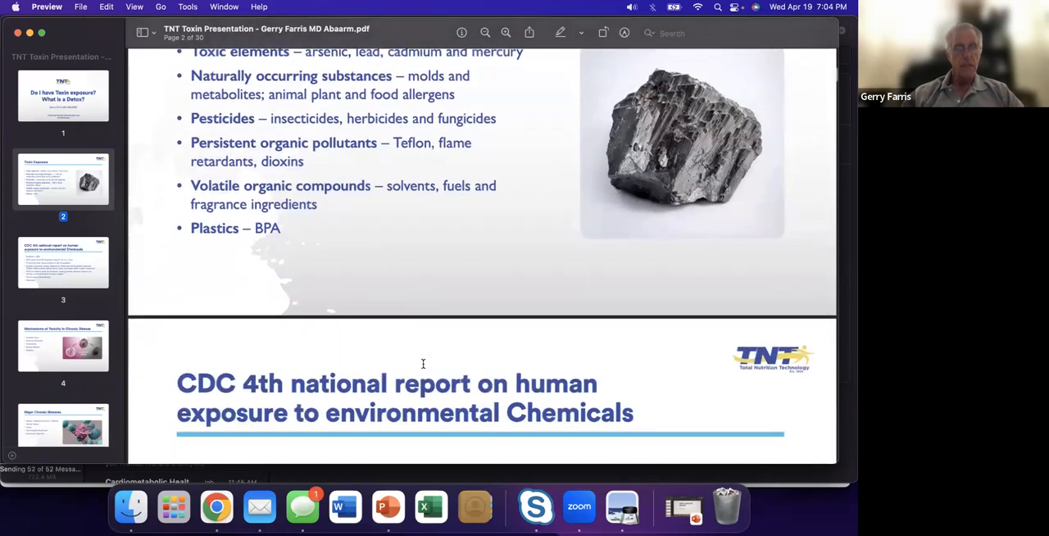
{"action": "scroll", "scroll_direction": "down", "scroll_amount": 3}
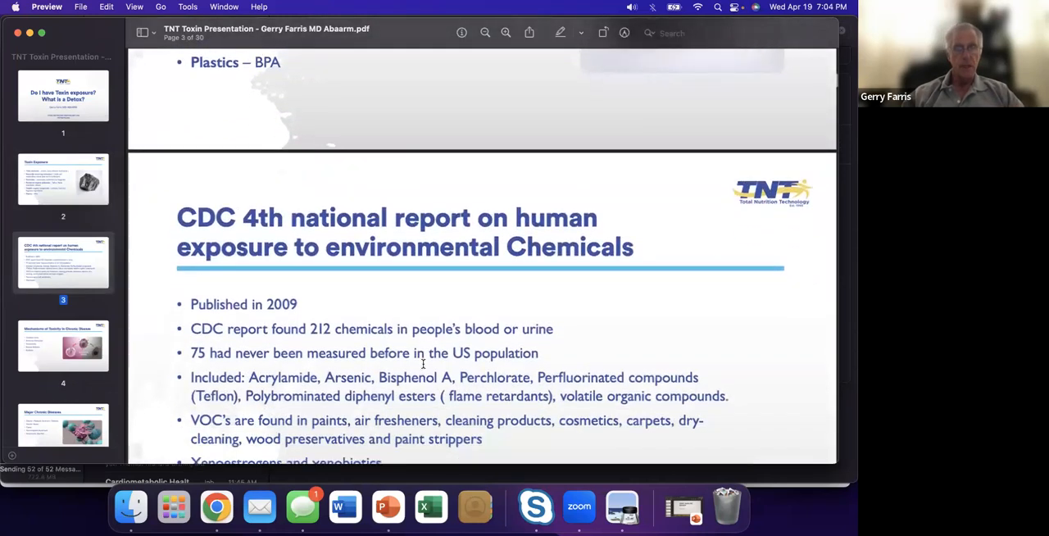
{"action": "scroll", "scroll_direction": "down", "scroll_amount": 3}
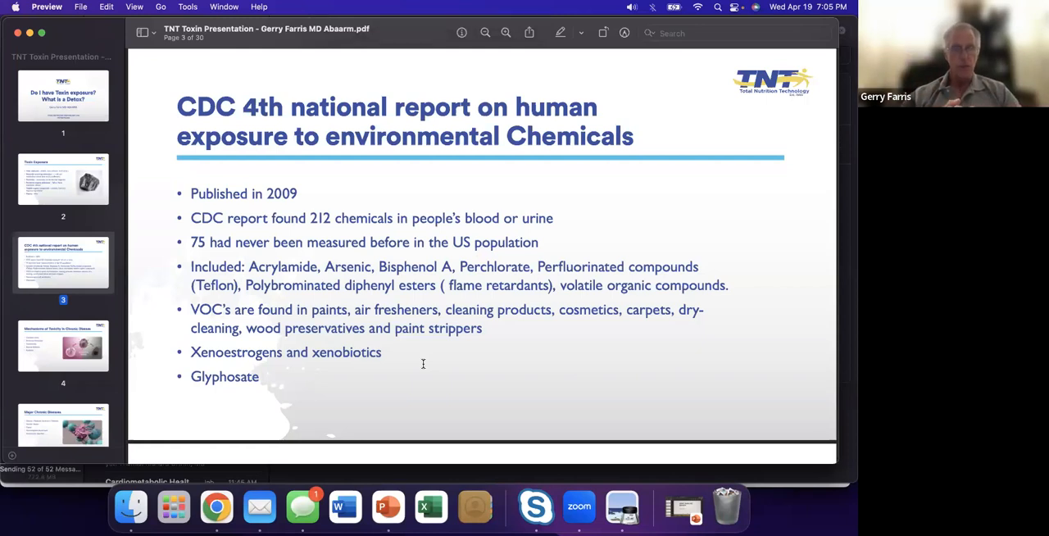
{"action": "mouse_move", "coordinate": [386, 371]}
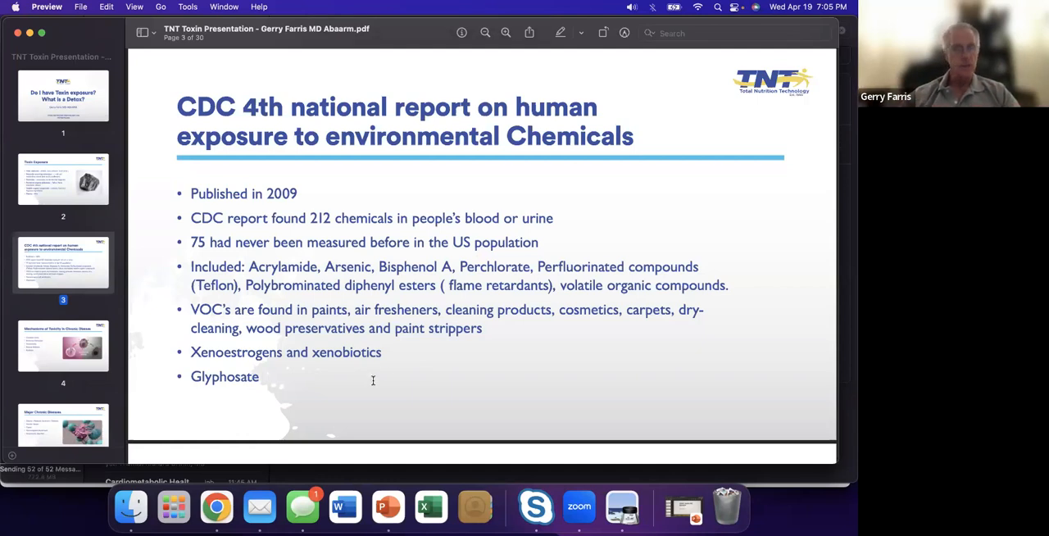
{"action": "mouse_move", "coordinate": [506, 377]}
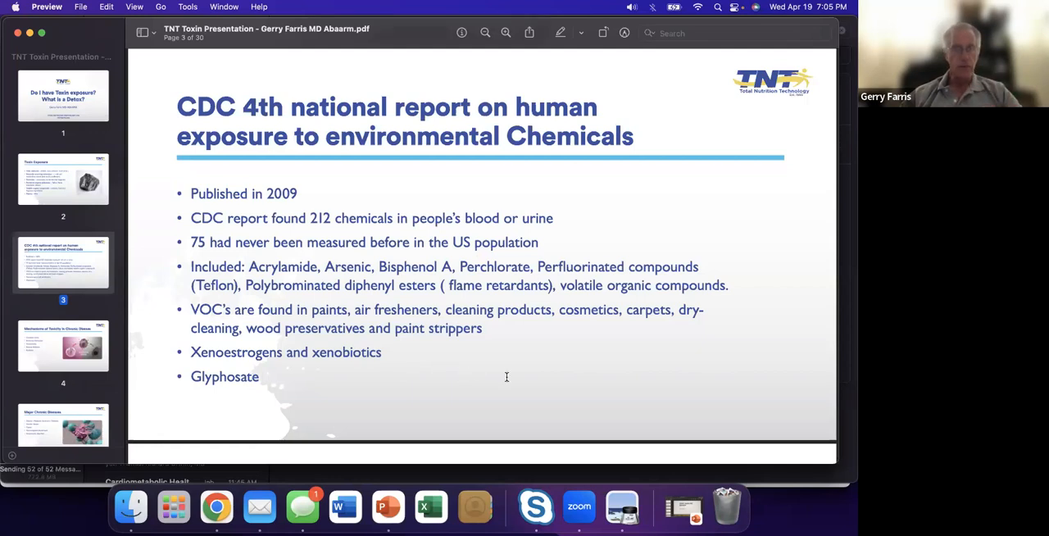
{"action": "scroll", "scroll_direction": "down", "scroll_amount": 3}
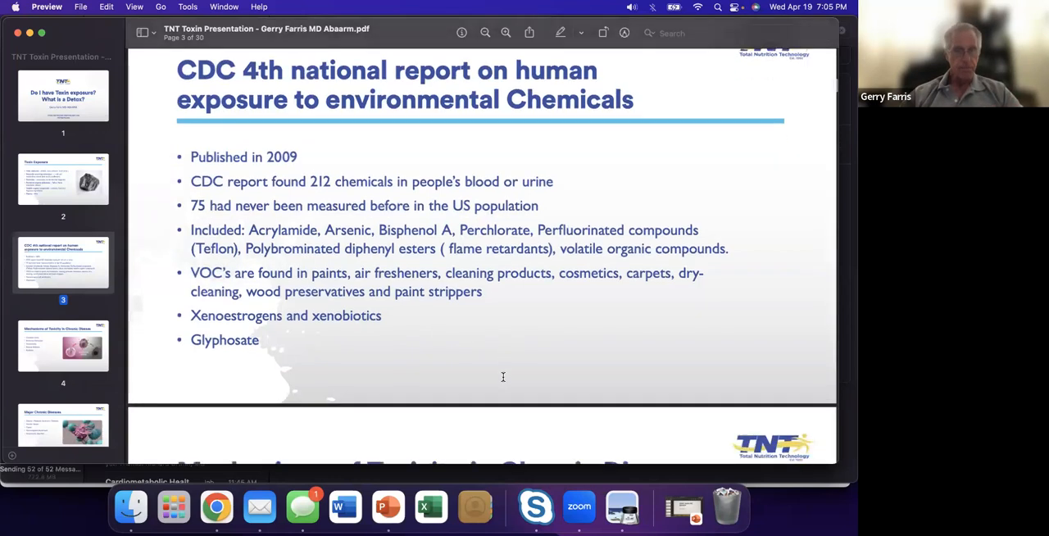
{"action": "scroll", "scroll_direction": "down", "scroll_amount": 3}
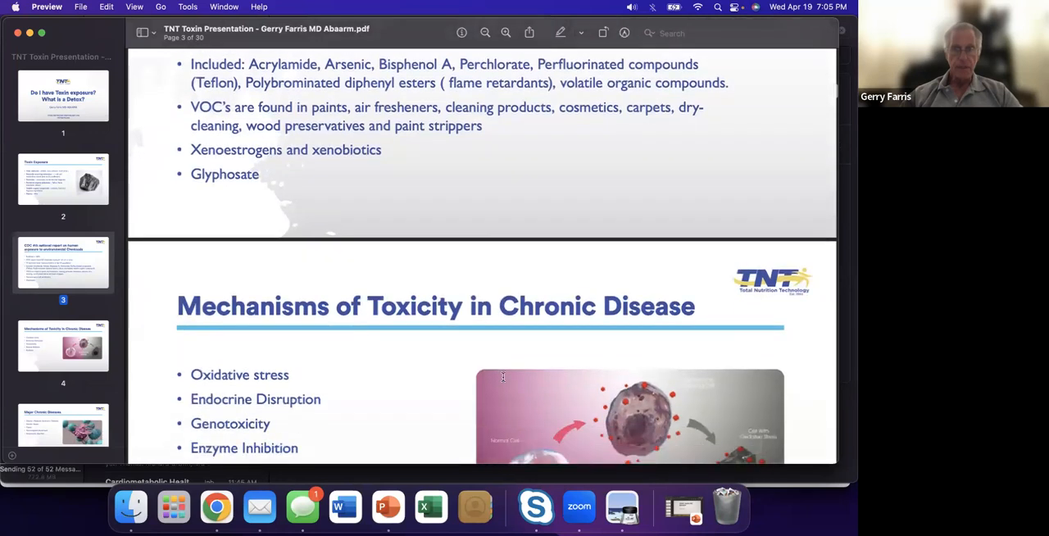
{"action": "scroll", "scroll_direction": "down", "scroll_amount": 3}
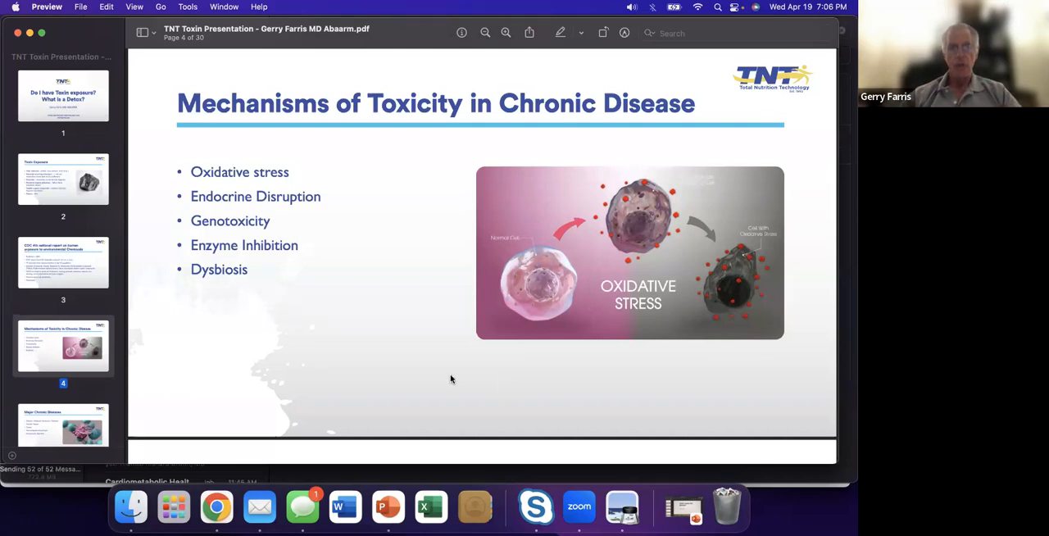
{"action": "mouse_move", "coordinate": [448, 366]}
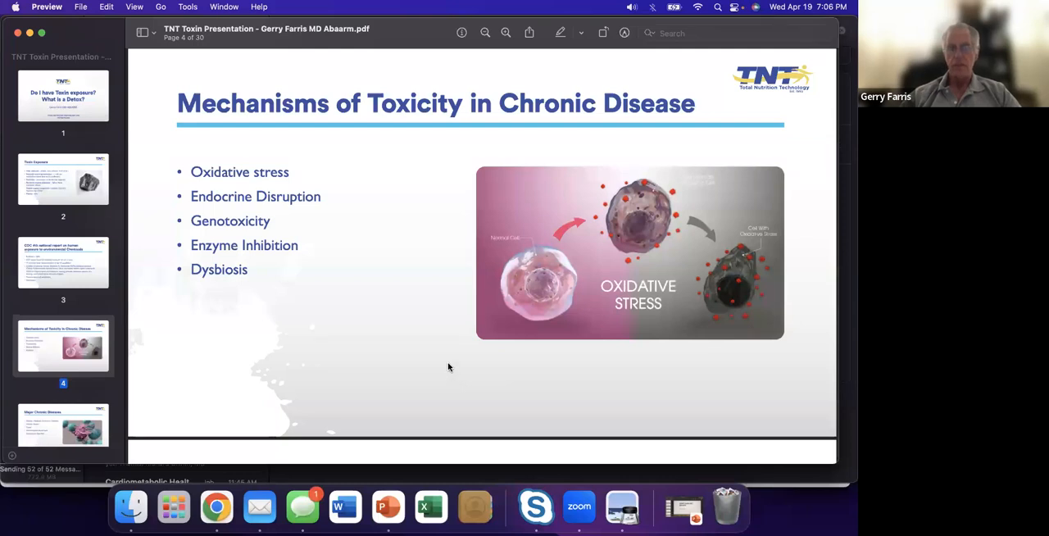
{"action": "scroll", "scroll_direction": "down", "scroll_amount": 3}
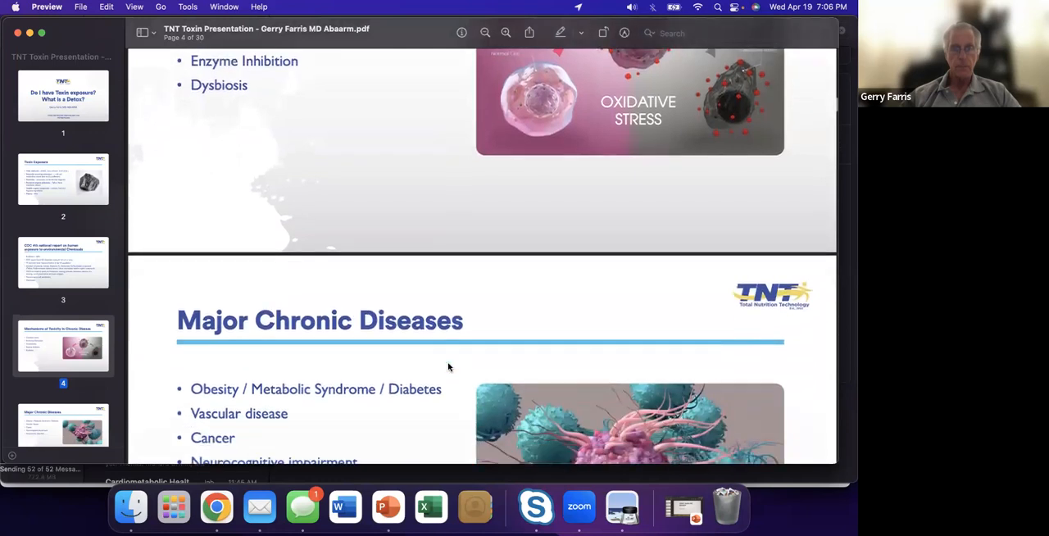
{"action": "scroll", "scroll_direction": "down", "scroll_amount": 3}
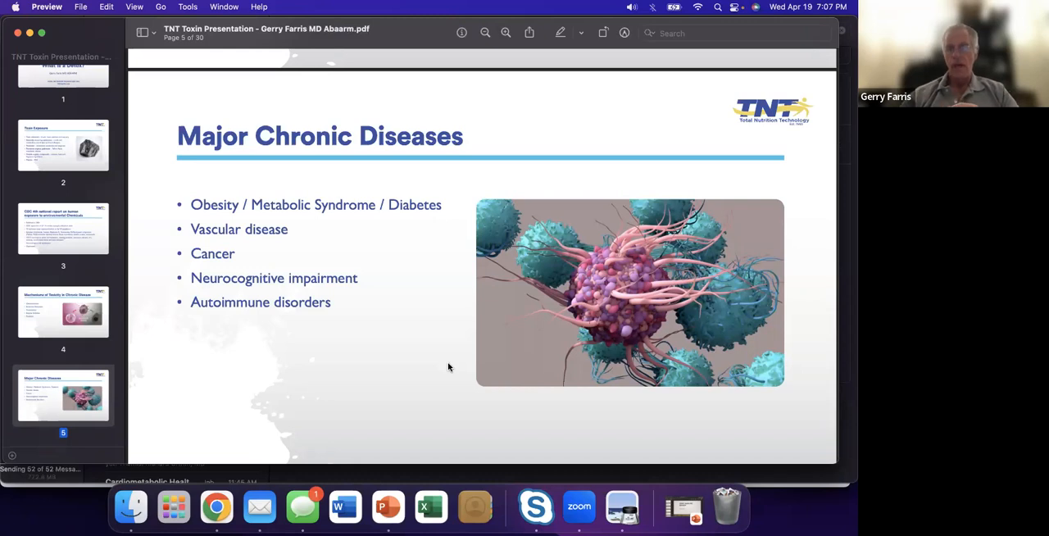
{"action": "mouse_move", "coordinate": [429, 359]}
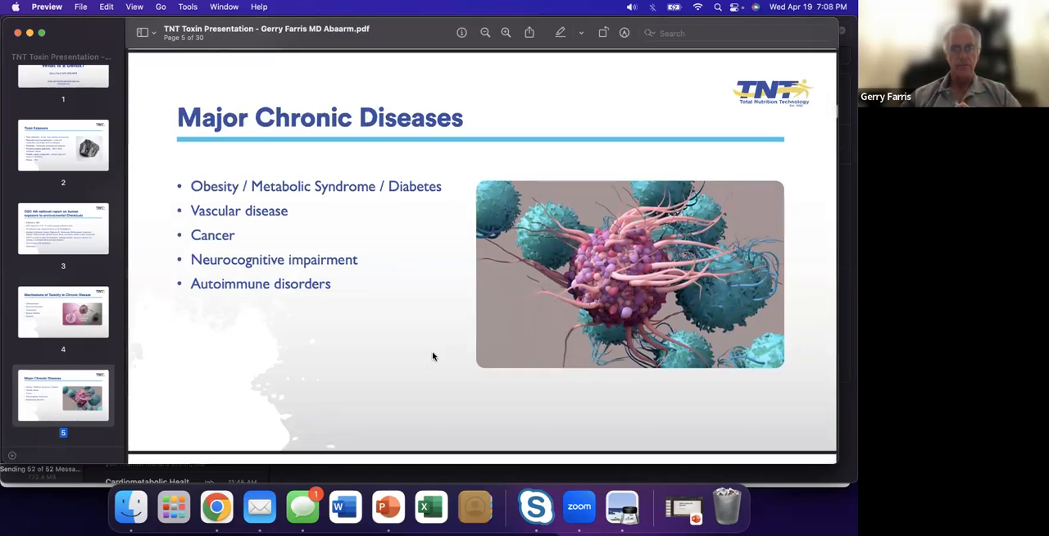
{"action": "scroll", "scroll_direction": "down", "scroll_amount": 3}
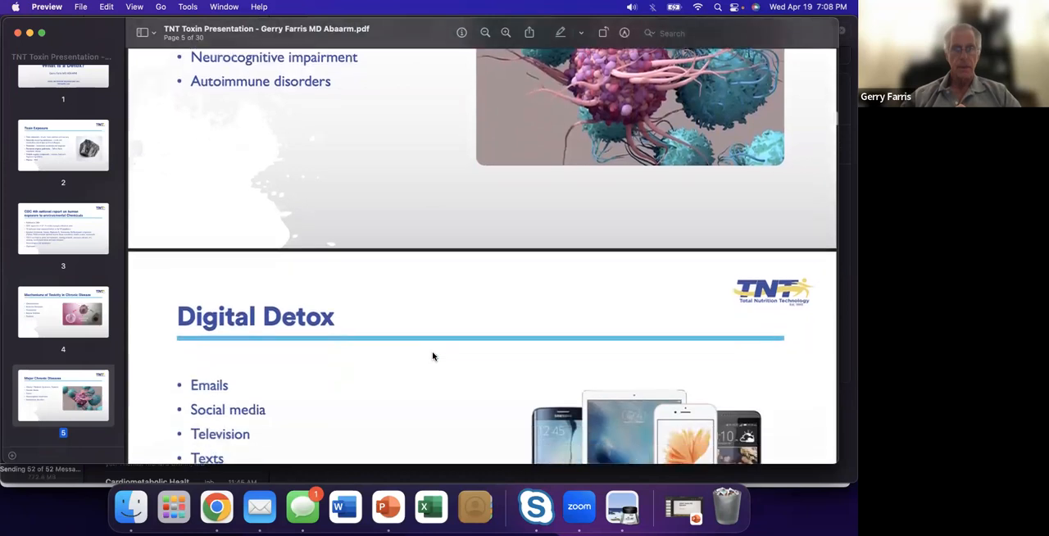
{"action": "scroll", "scroll_direction": "down", "scroll_amount": 3}
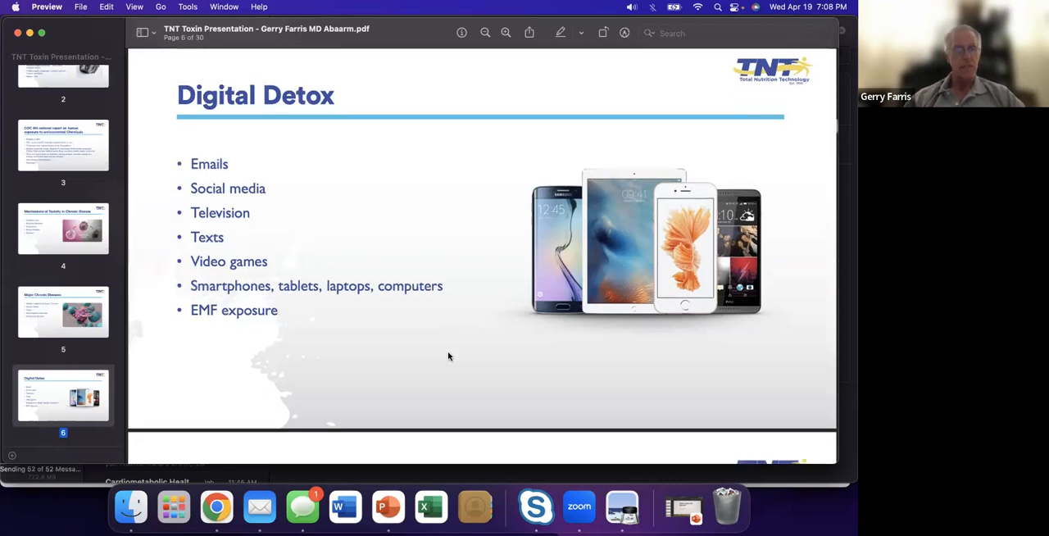
{"action": "scroll", "scroll_direction": "down", "scroll_amount": 3}
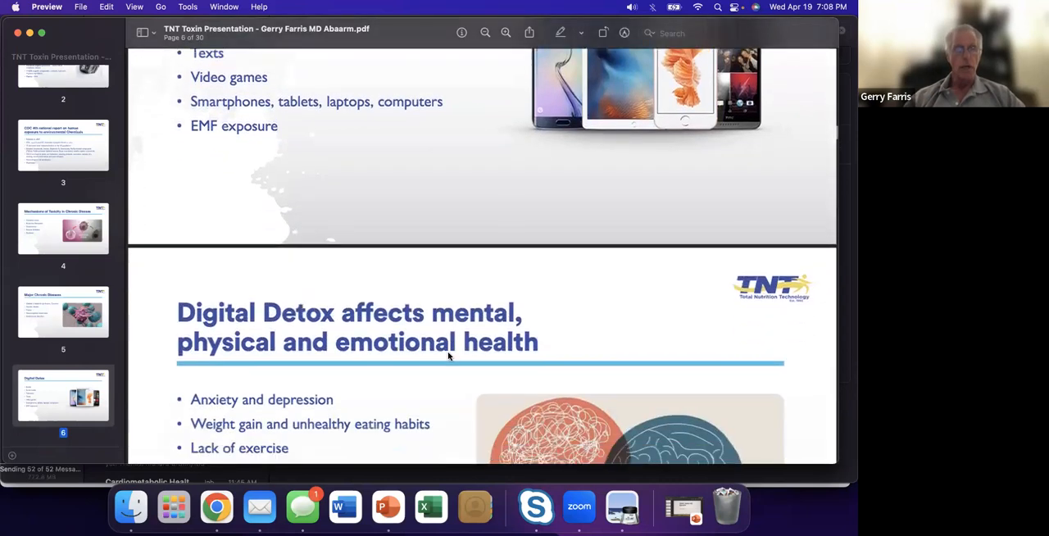
{"action": "scroll", "scroll_direction": "down", "scroll_amount": 3}
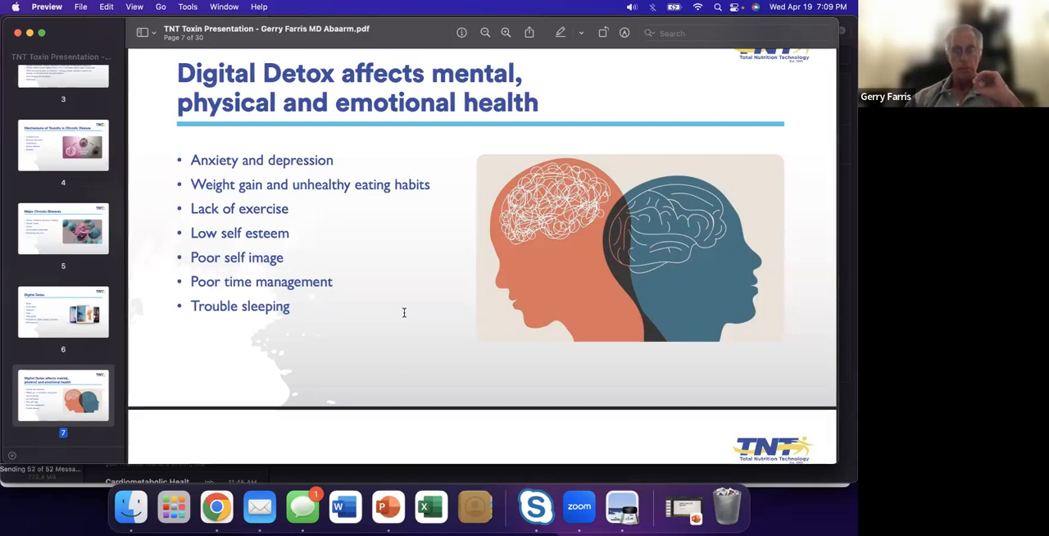
{"action": "scroll", "scroll_direction": "down", "scroll_amount": 3}
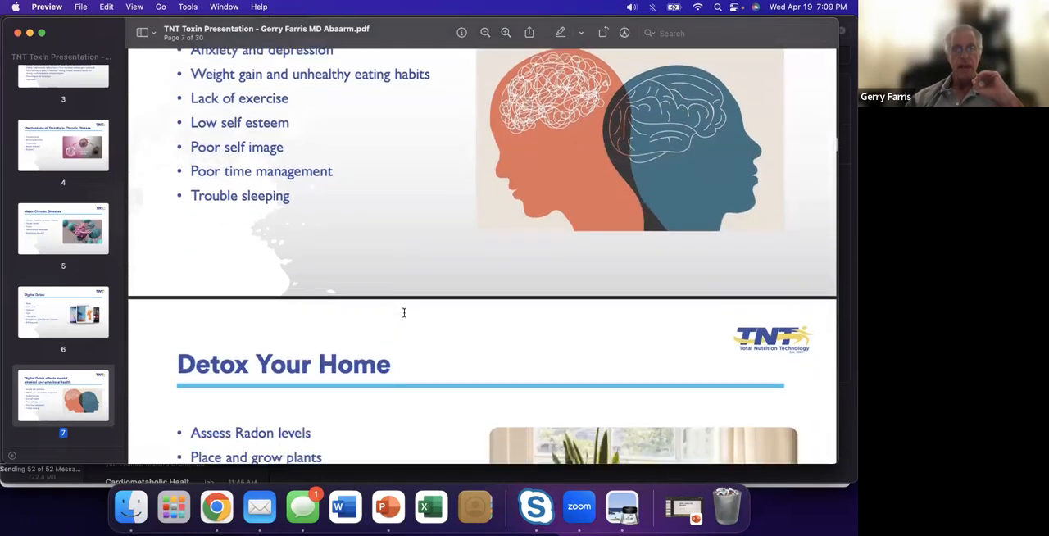
{"action": "scroll", "scroll_direction": "down", "scroll_amount": 3}
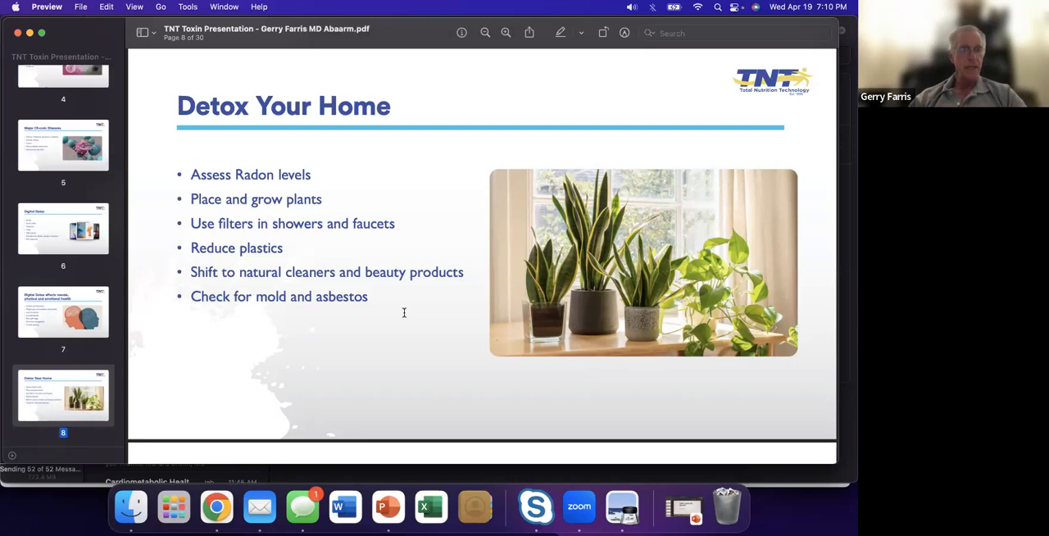
{"action": "mouse_move", "coordinate": [404, 335]}
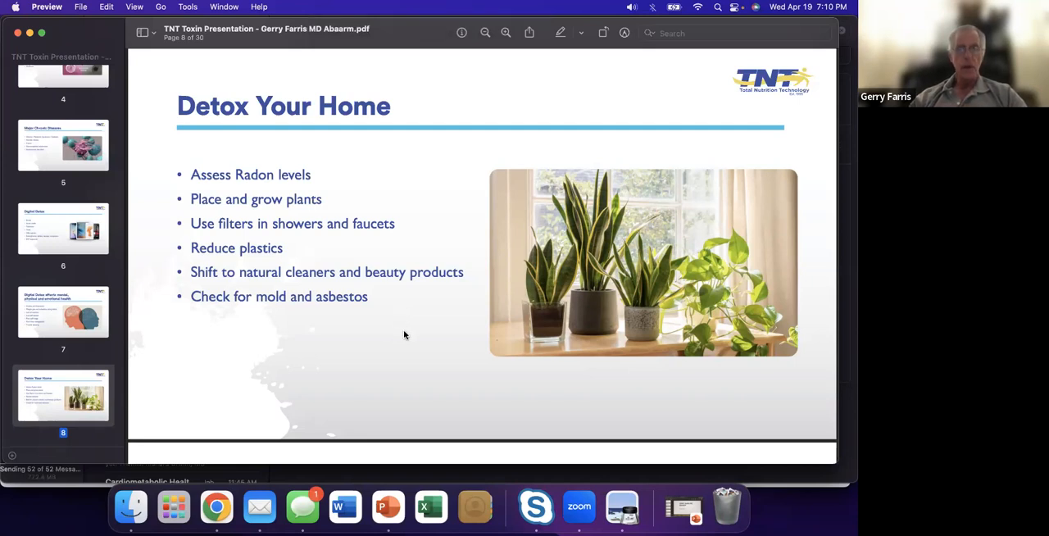
{"action": "mouse_move", "coordinate": [399, 334]}
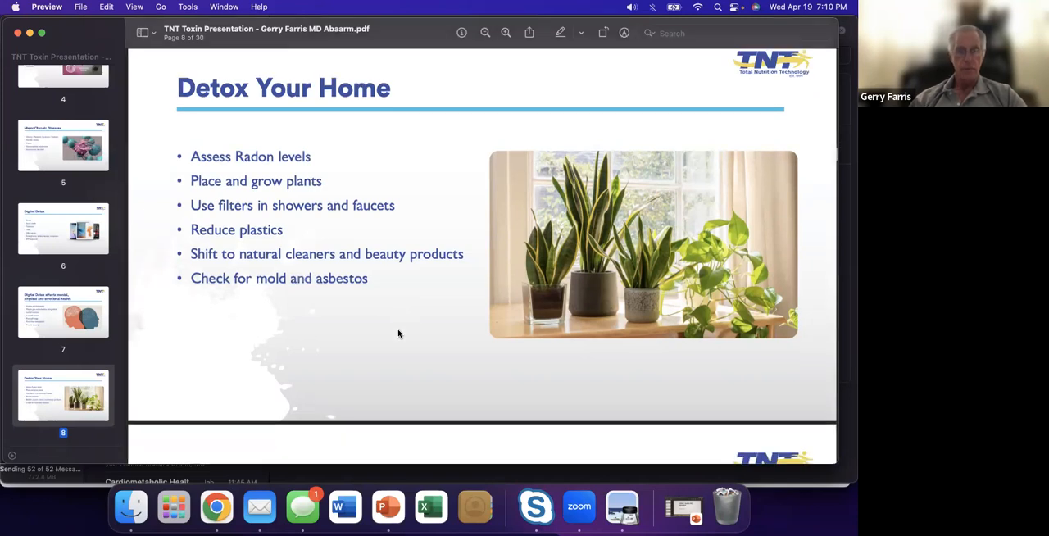
{"action": "scroll", "scroll_direction": "down", "scroll_amount": 3}
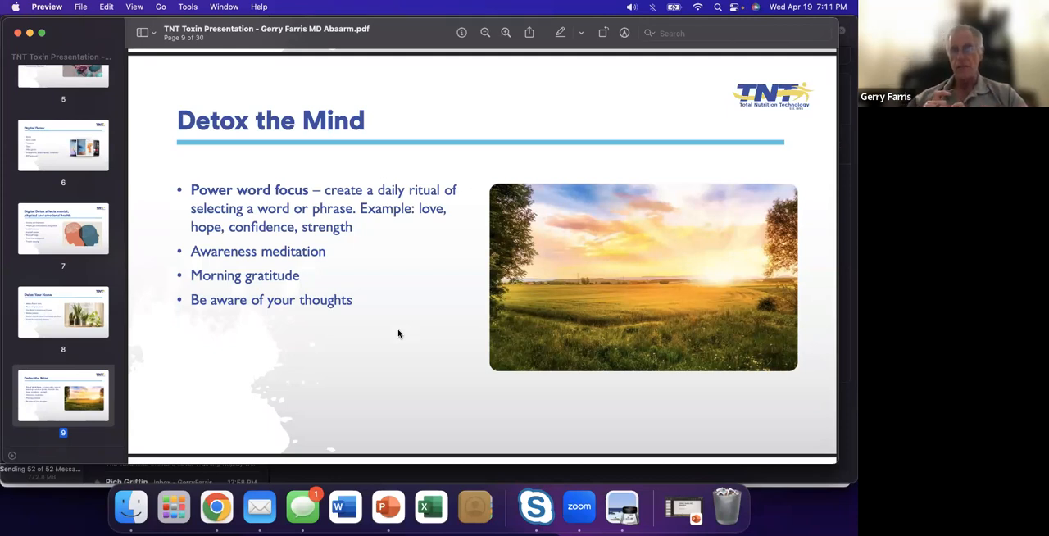
{"action": "mouse_move", "coordinate": [412, 367]}
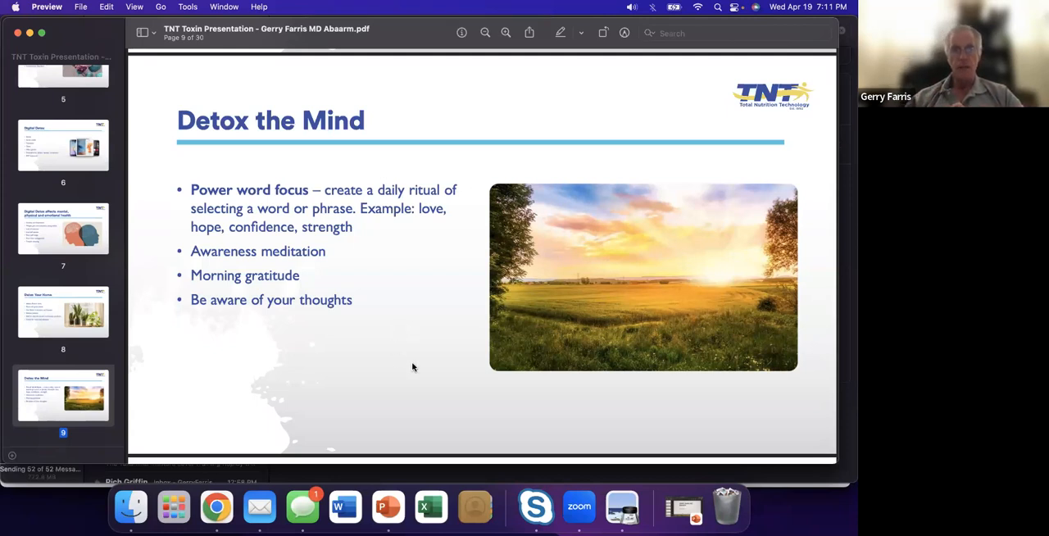
{"action": "scroll", "scroll_direction": "down", "scroll_amount": 3}
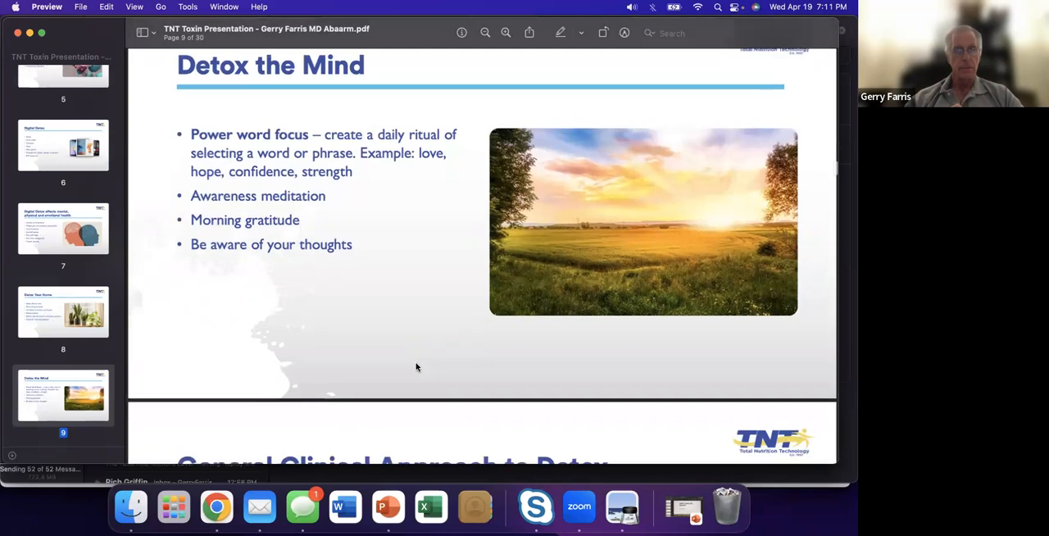
{"action": "scroll", "scroll_direction": "down", "scroll_amount": 3}
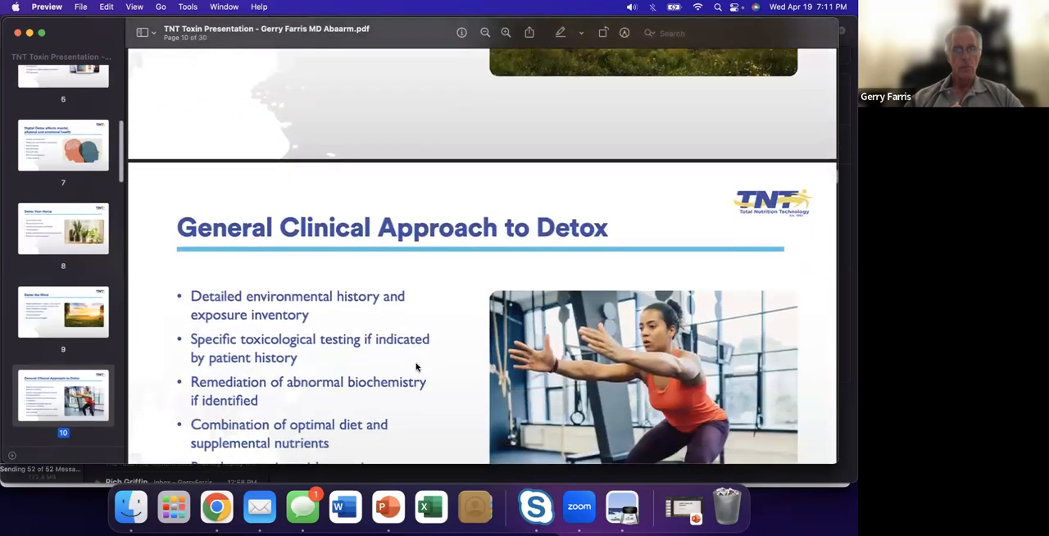
{"action": "scroll", "scroll_direction": "down", "scroll_amount": 3}
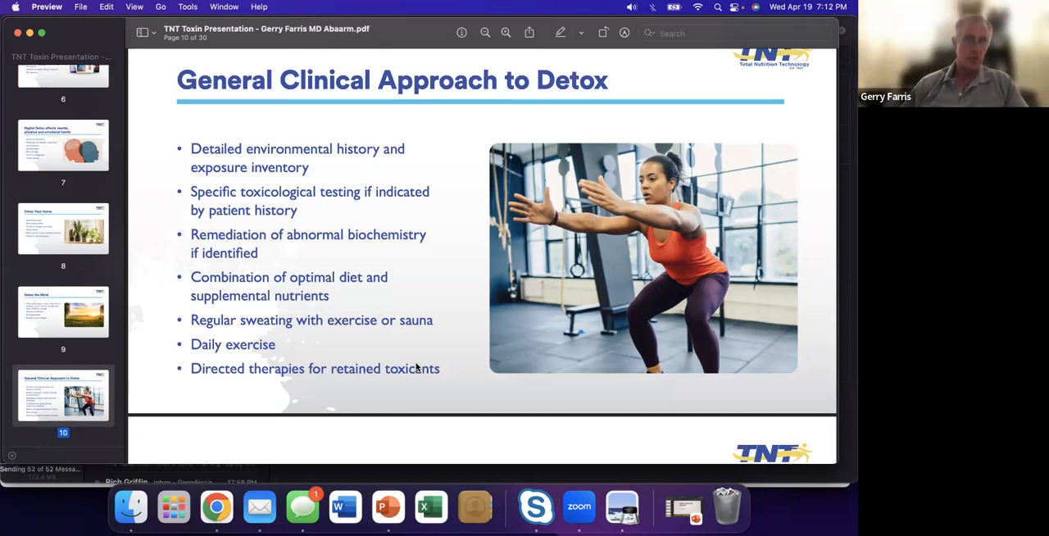
{"action": "mouse_move", "coordinate": [435, 345]}
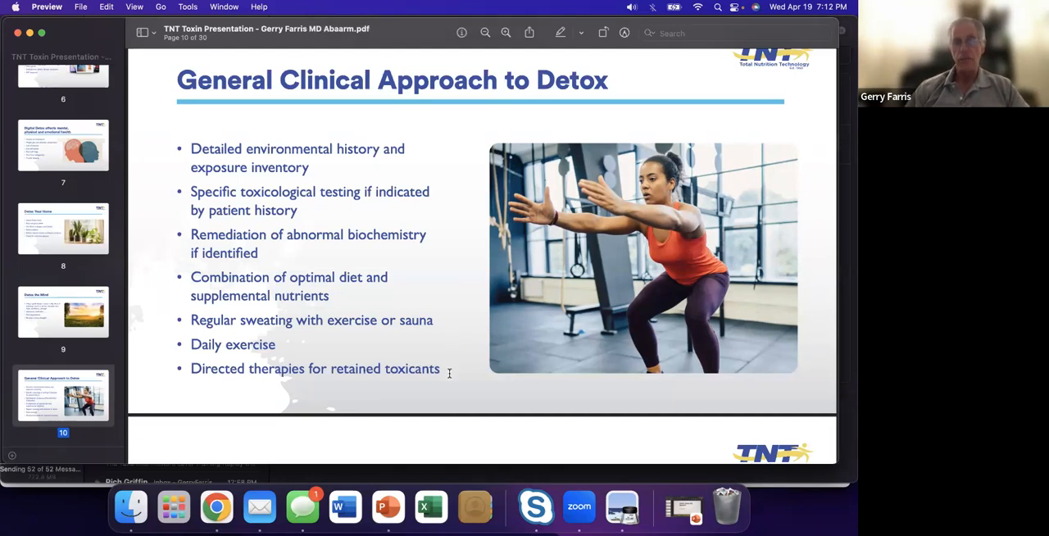
{"action": "mouse_move", "coordinate": [423, 391]}
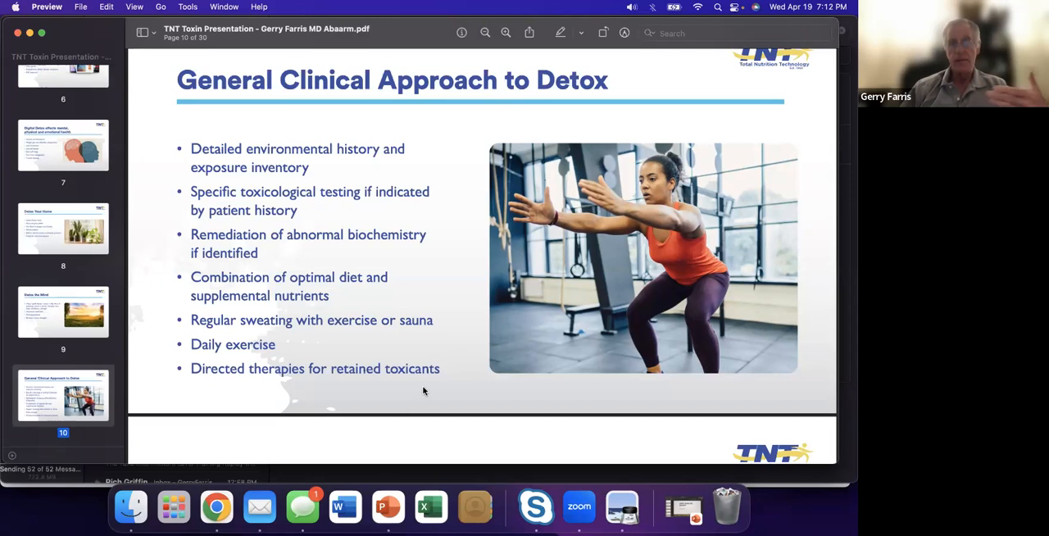
{"action": "scroll", "scroll_direction": "down", "scroll_amount": 3}
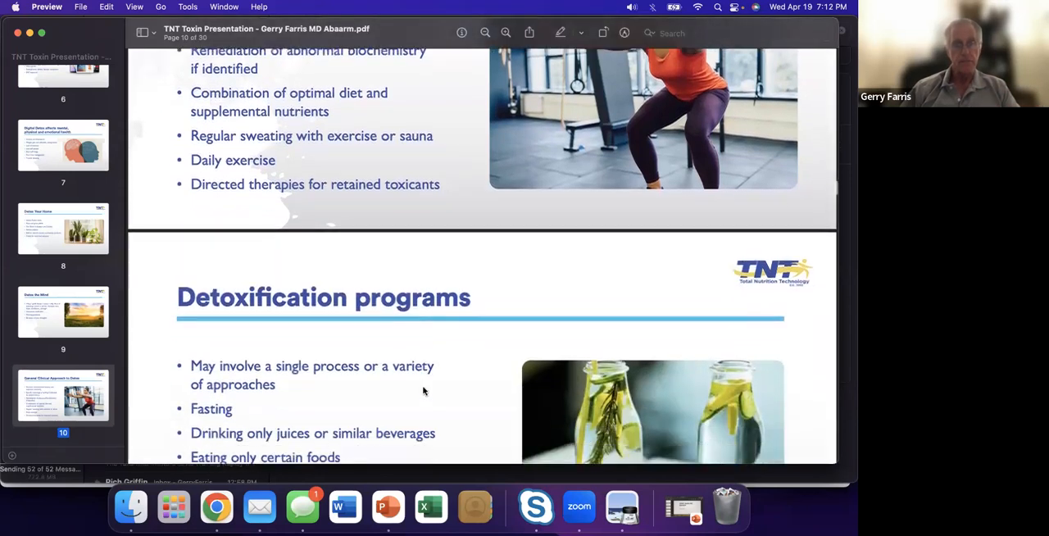
{"action": "scroll", "scroll_direction": "down", "scroll_amount": 3}
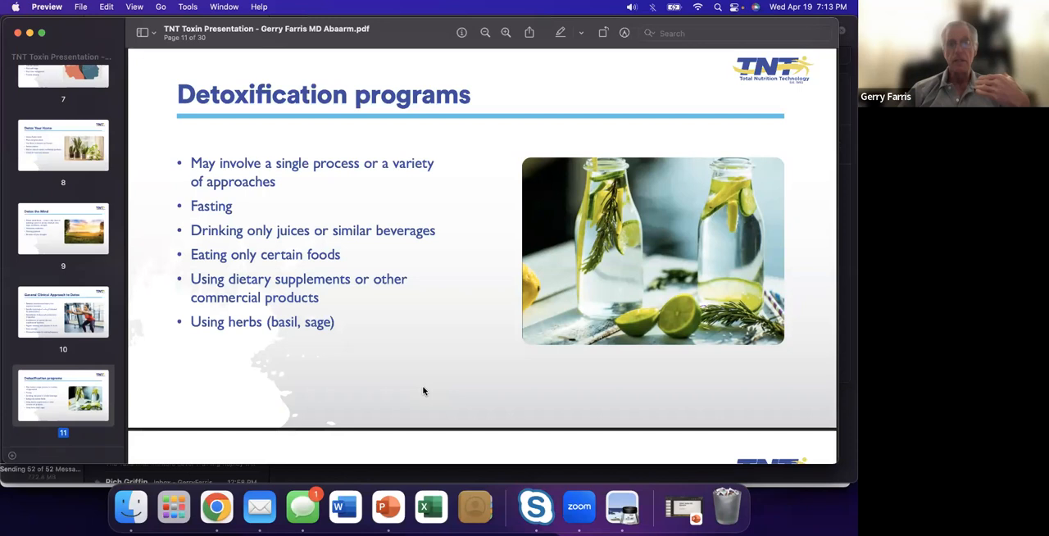
{"action": "mouse_move", "coordinate": [419, 370]}
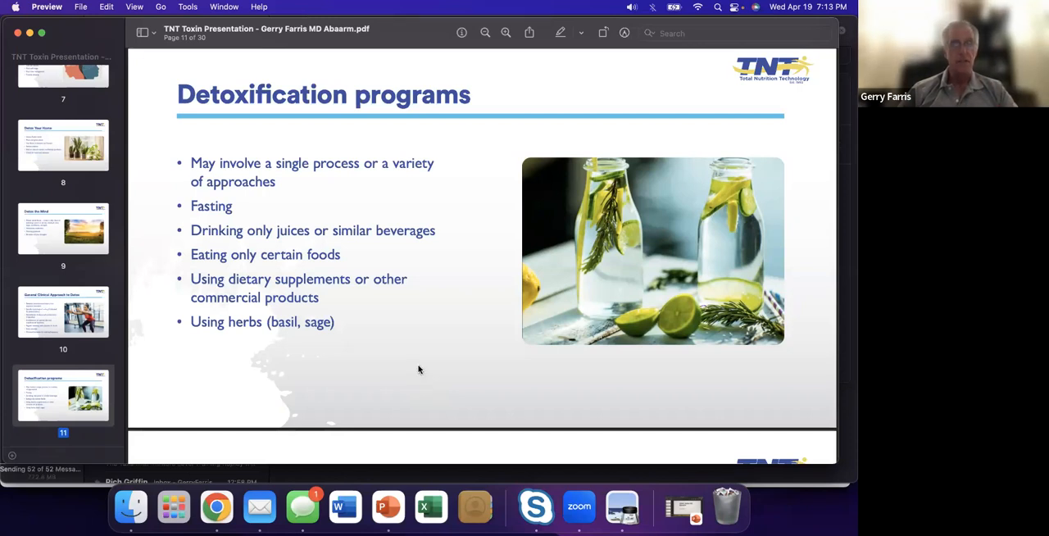
{"action": "mouse_move", "coordinate": [418, 368]}
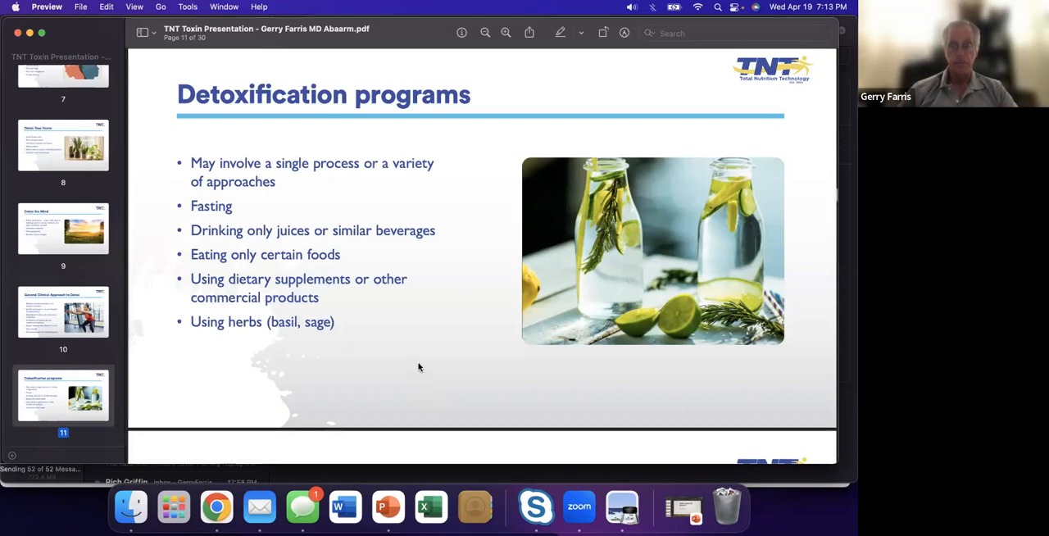
{"action": "scroll", "scroll_direction": "down", "scroll_amount": 3}
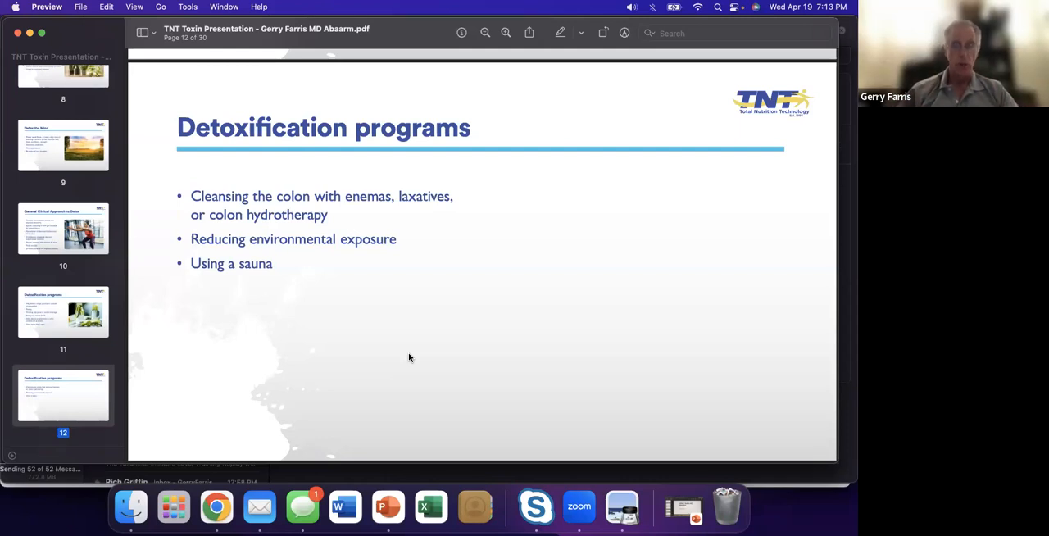
{"action": "scroll", "scroll_direction": "down", "scroll_amount": 3}
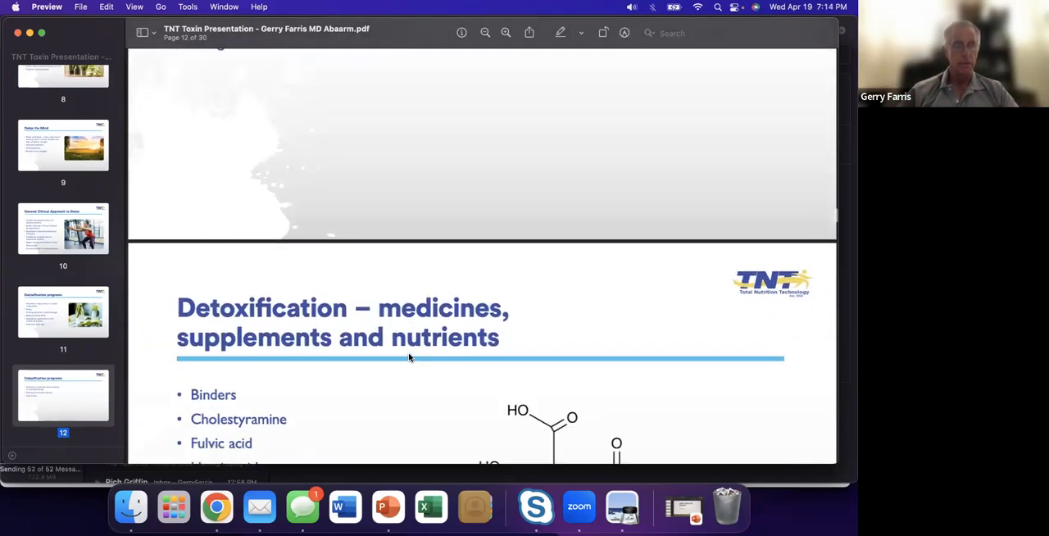
{"action": "scroll", "scroll_direction": "down", "scroll_amount": 3}
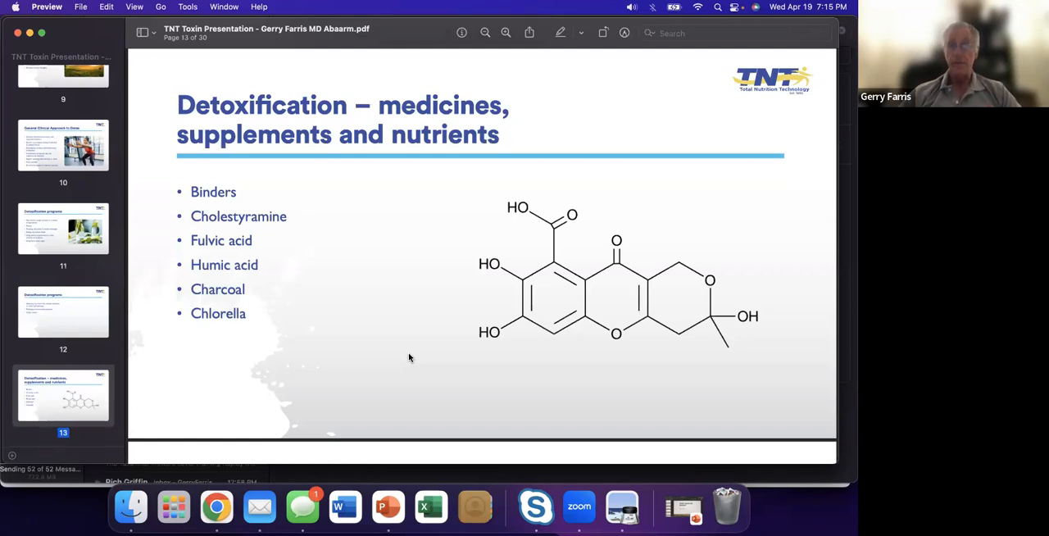
{"action": "mouse_move", "coordinate": [370, 281]}
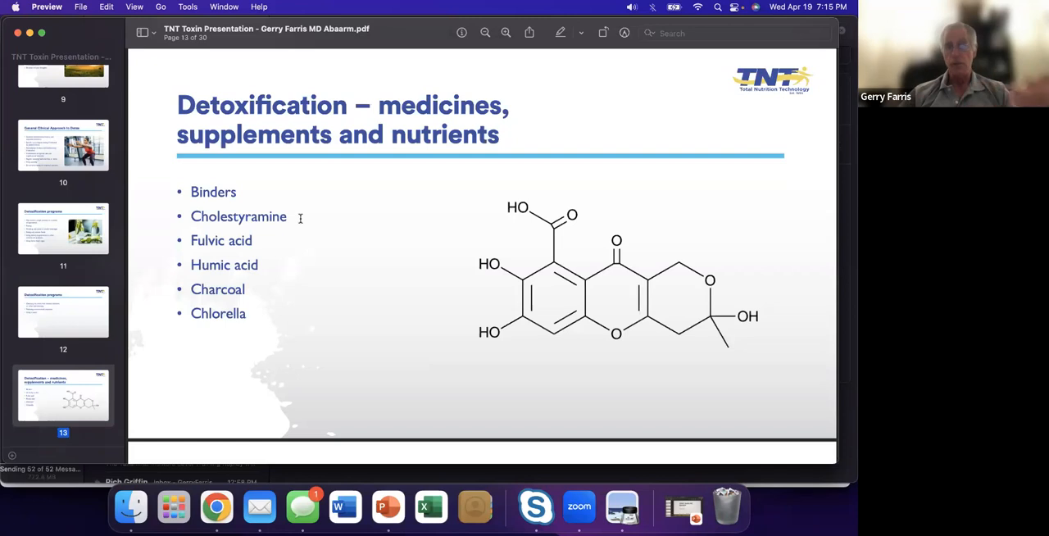
{"action": "mouse_move", "coordinate": [290, 241]}
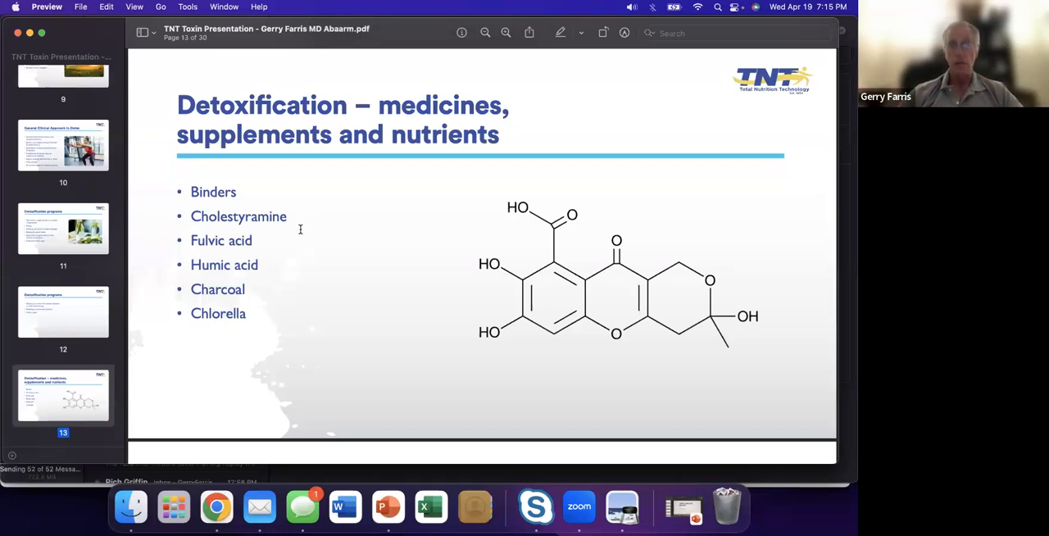
{"action": "scroll", "scroll_direction": "down", "scroll_amount": 3}
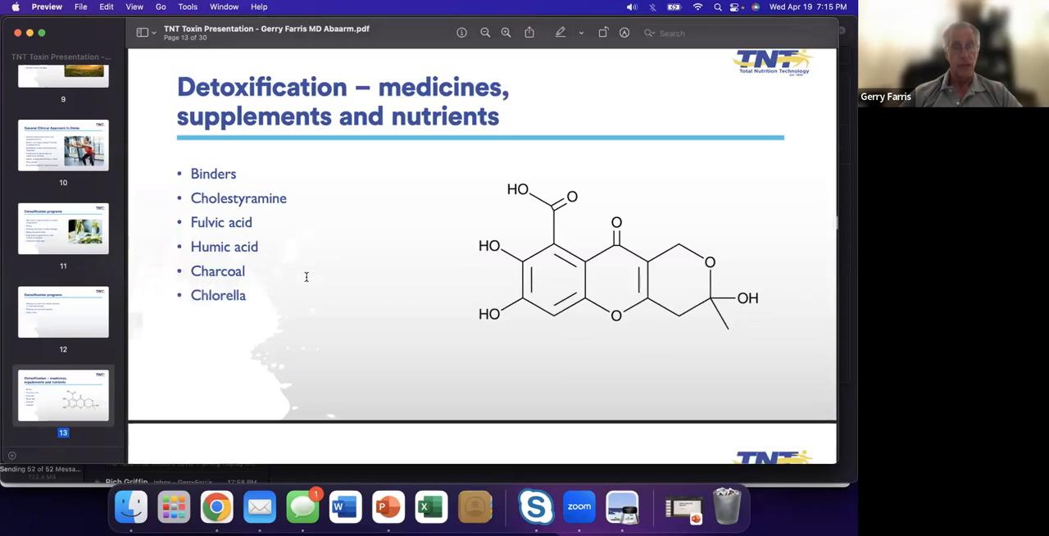
{"action": "scroll", "scroll_direction": "down", "scroll_amount": 3}
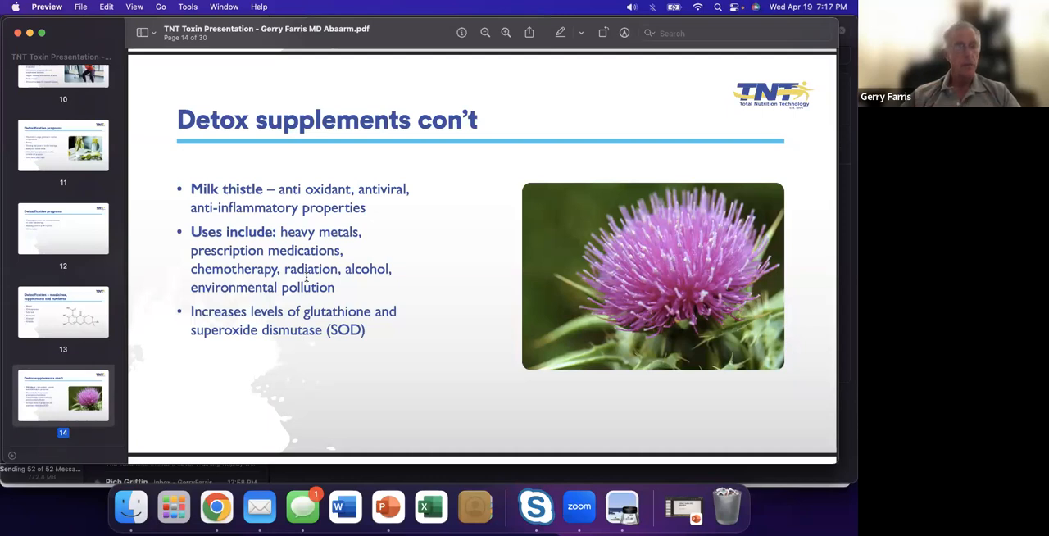
{"action": "mouse_move", "coordinate": [344, 367]}
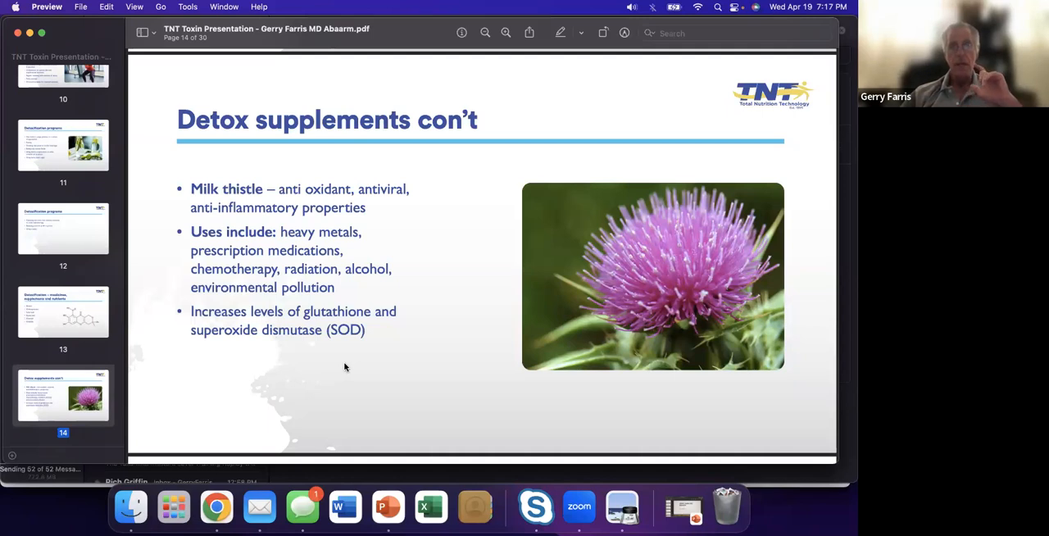
{"action": "scroll", "scroll_direction": "down", "scroll_amount": 3}
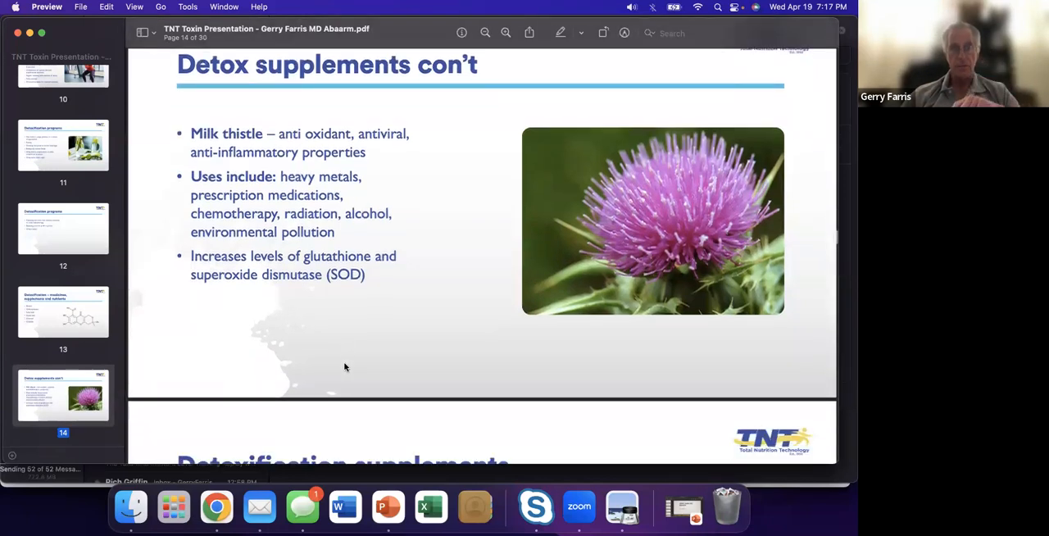
{"action": "scroll", "scroll_direction": "down", "scroll_amount": 3}
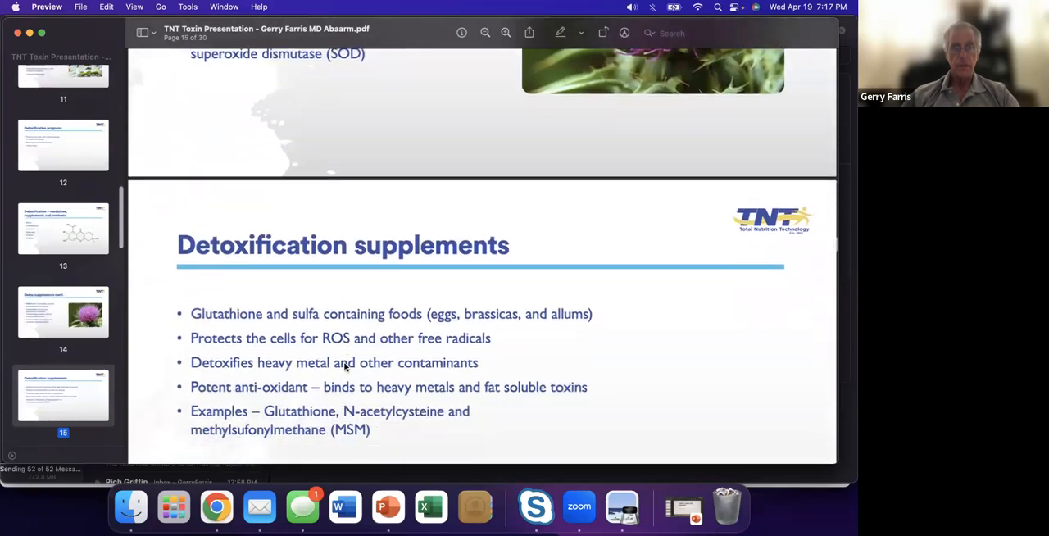
{"action": "scroll", "scroll_direction": "down", "scroll_amount": 3}
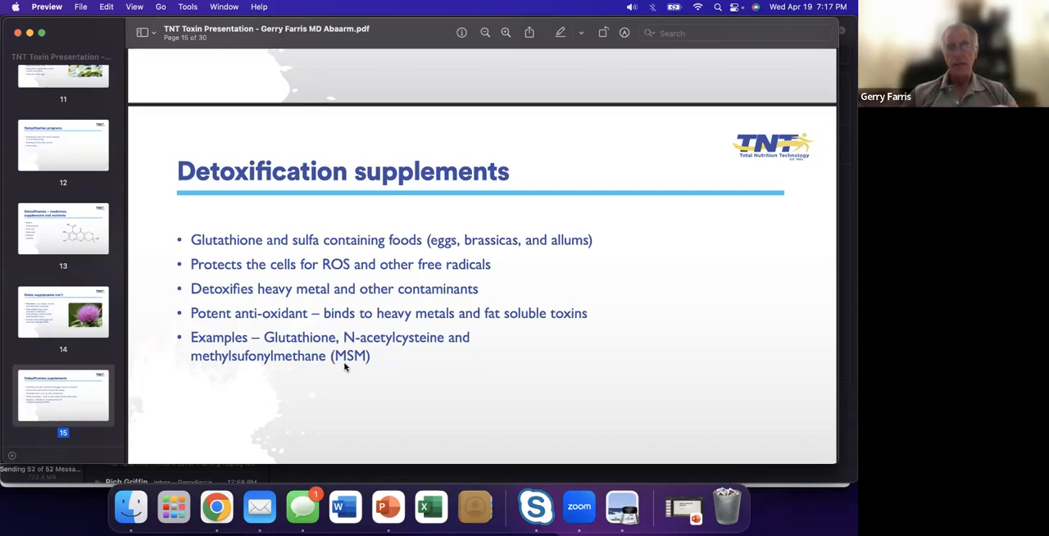
{"action": "mouse_move", "coordinate": [395, 380]}
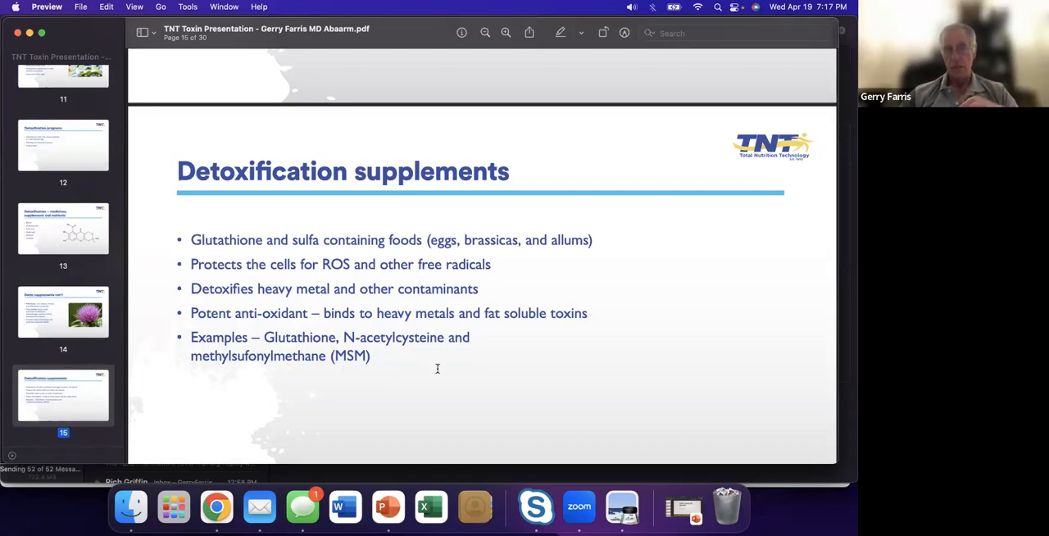
{"action": "scroll", "scroll_direction": "down", "scroll_amount": 3}
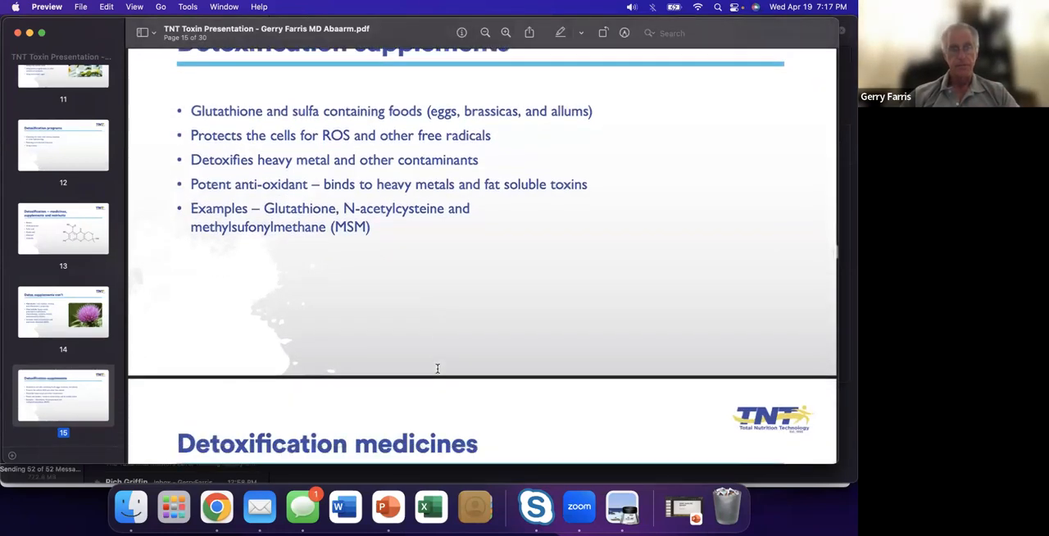
{"action": "scroll", "scroll_direction": "down", "scroll_amount": 3}
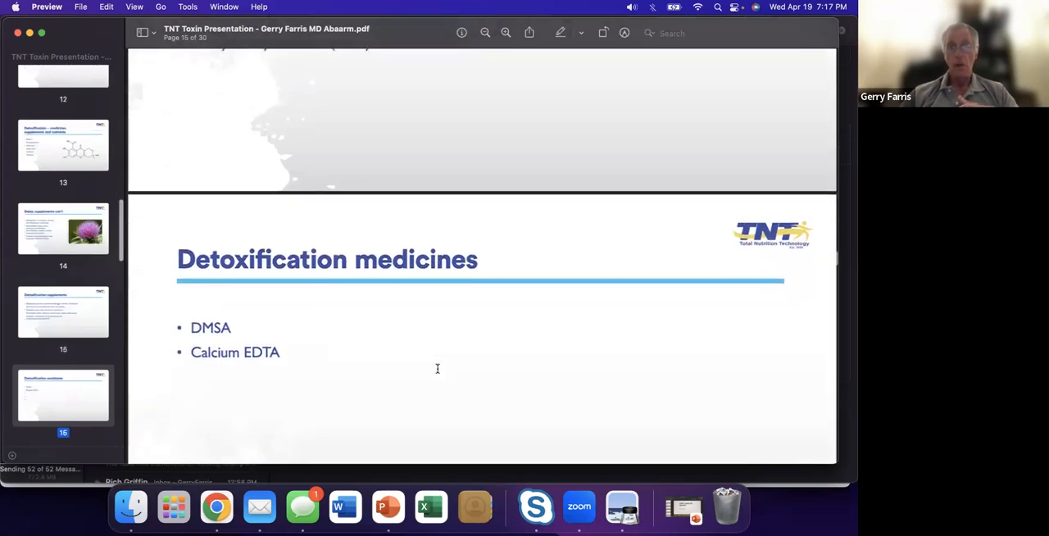
{"action": "scroll", "scroll_direction": "down", "scroll_amount": 3}
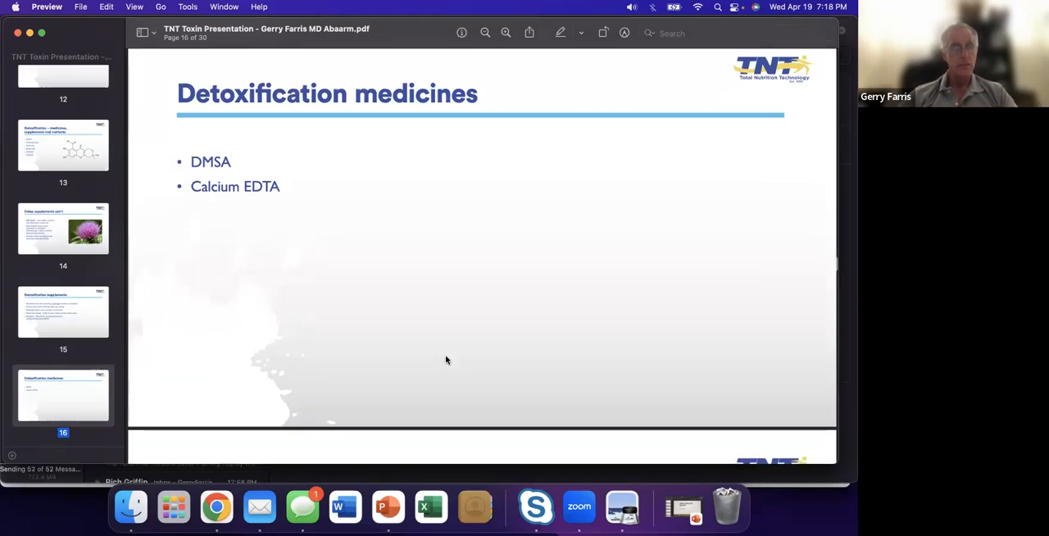
{"action": "scroll", "scroll_direction": "down", "scroll_amount": 3}
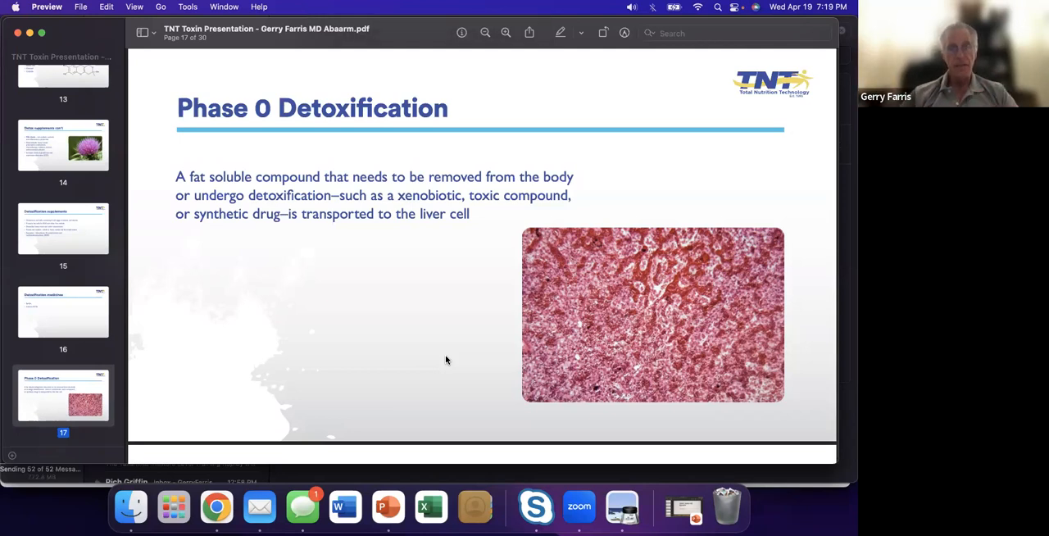
{"action": "mouse_move", "coordinate": [451, 405]}
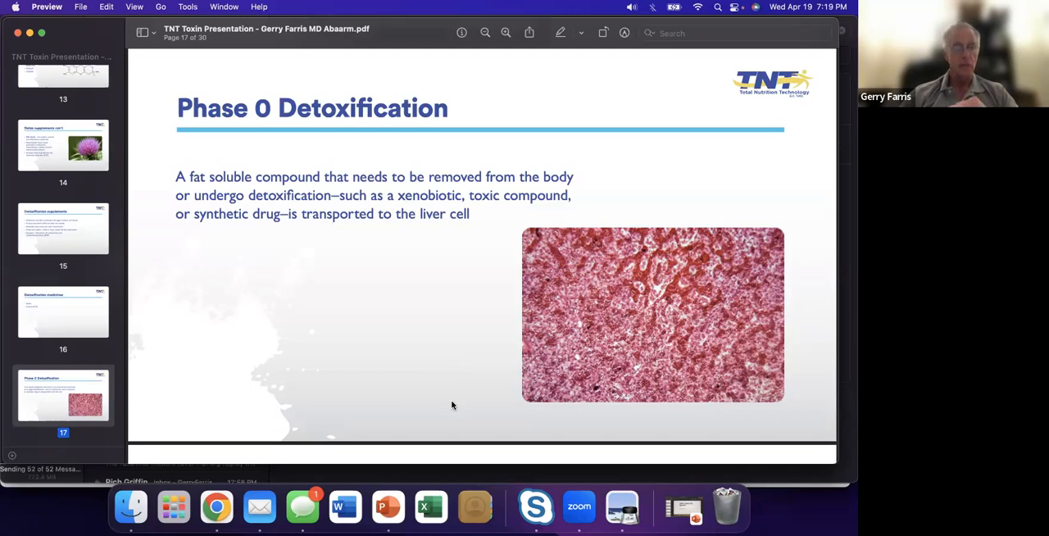
{"action": "scroll", "scroll_direction": "down", "scroll_amount": 3}
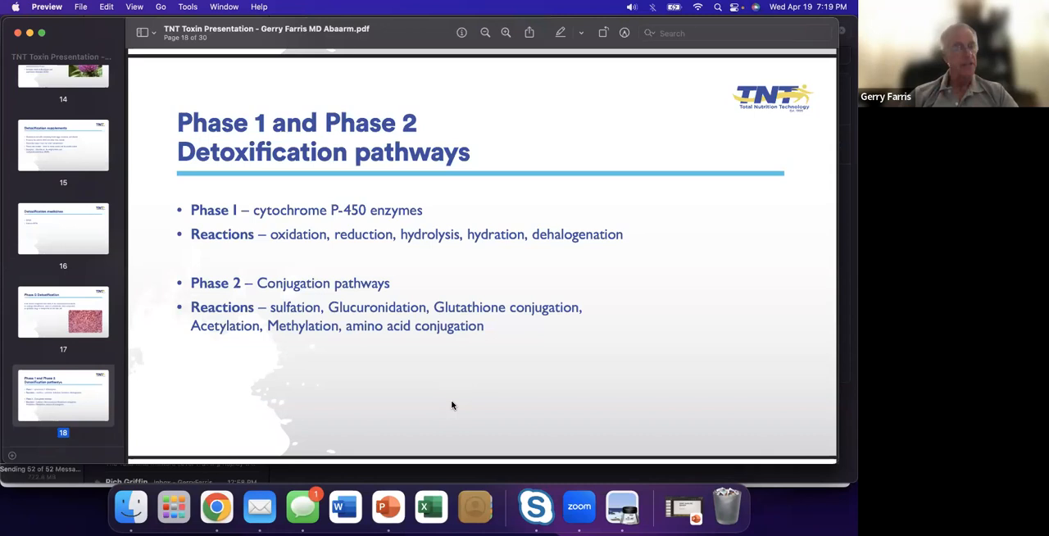
{"action": "mouse_move", "coordinate": [456, 398]}
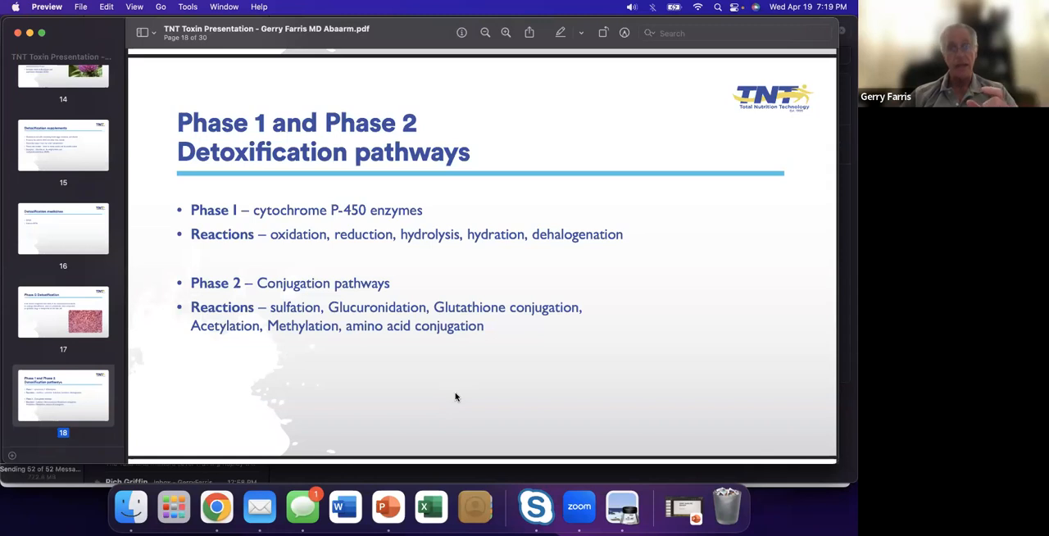
{"action": "scroll", "scroll_direction": "down", "scroll_amount": 3}
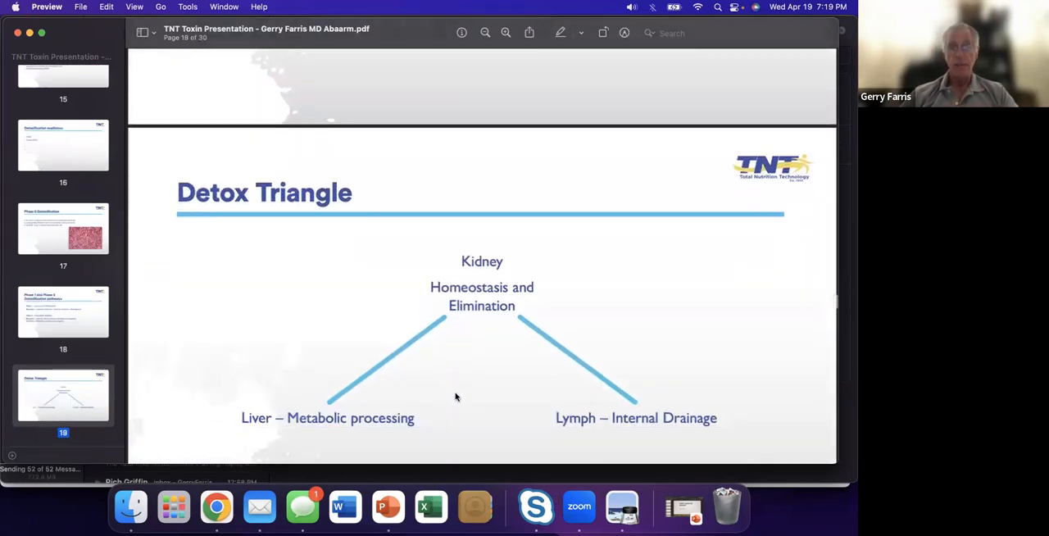
{"action": "scroll", "scroll_direction": "down", "scroll_amount": 3}
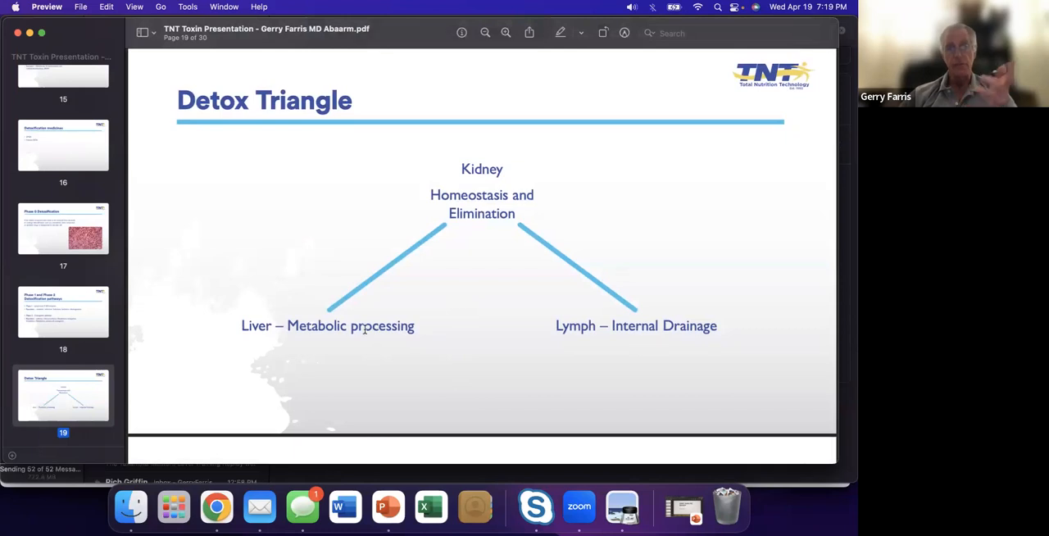
{"action": "mouse_move", "coordinate": [469, 204]}
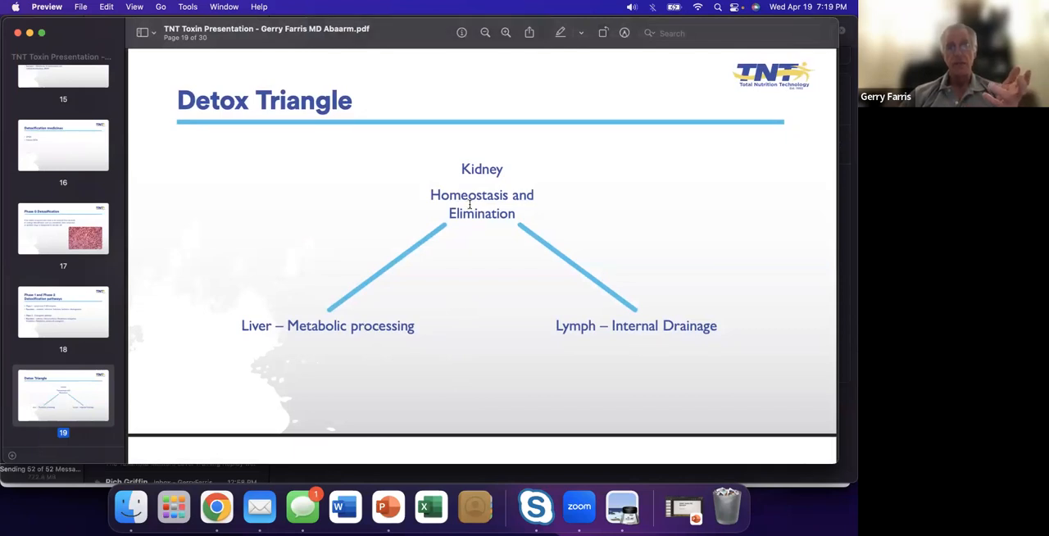
{"action": "mouse_move", "coordinate": [685, 354]}
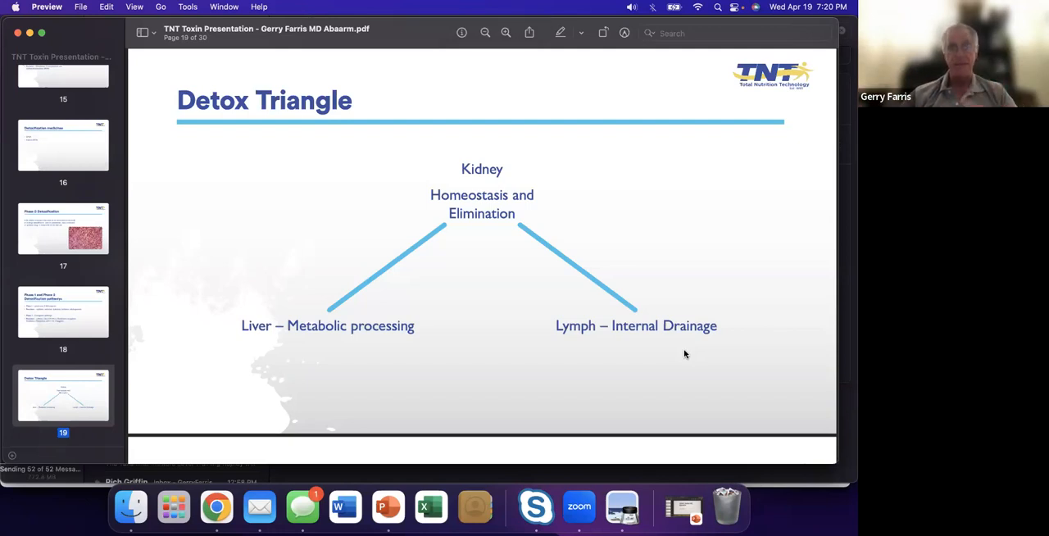
{"action": "mouse_move", "coordinate": [602, 378]}
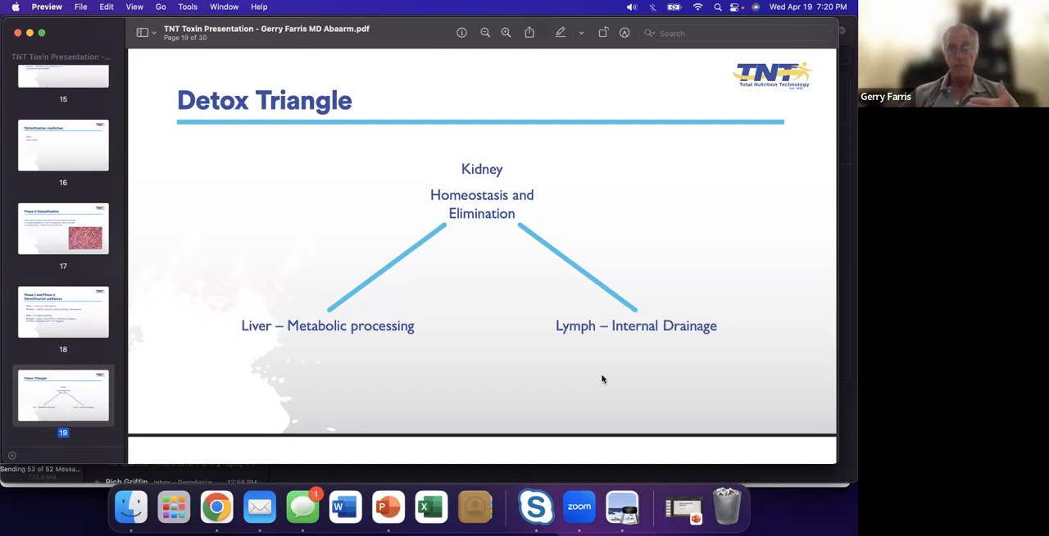
{"action": "mouse_move", "coordinate": [597, 378]}
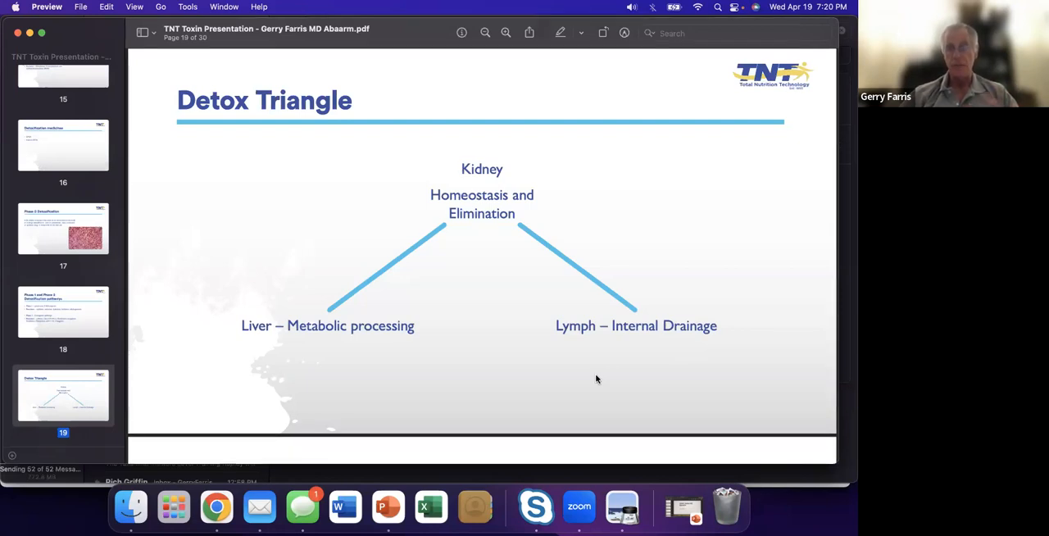
{"action": "scroll", "scroll_direction": "down", "scroll_amount": 3}
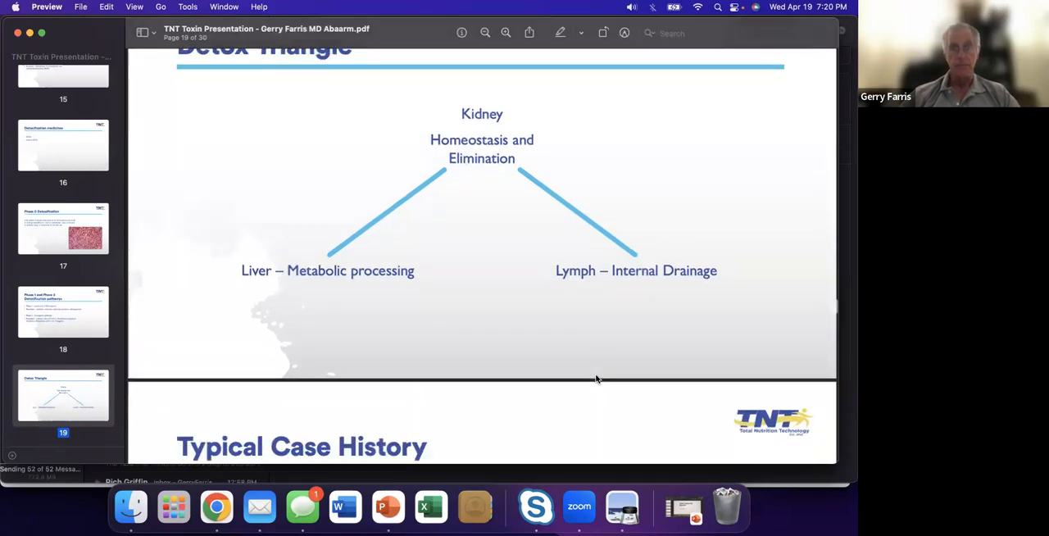
{"action": "scroll", "scroll_direction": "down", "scroll_amount": 3}
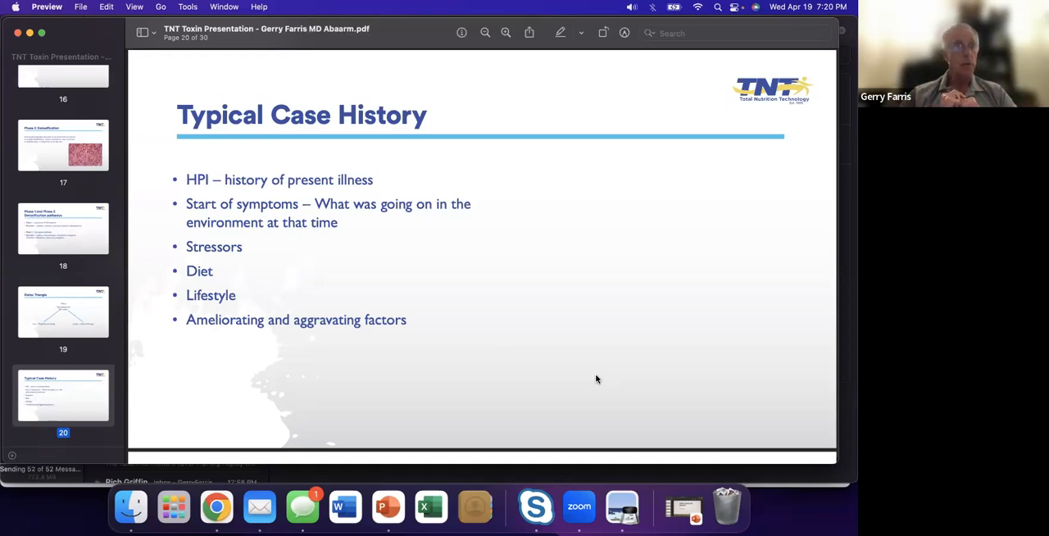
{"action": "mouse_move", "coordinate": [552, 362]}
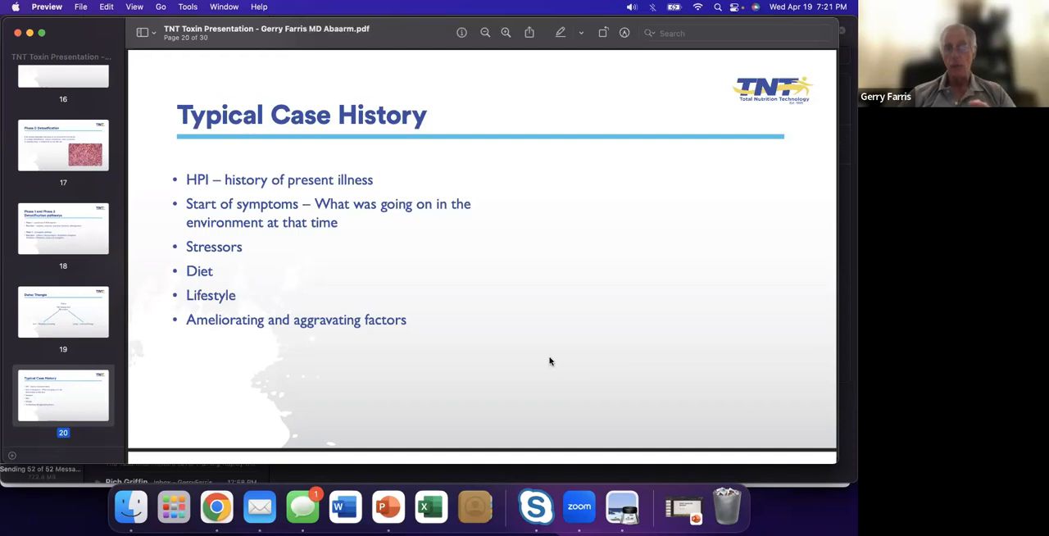
{"action": "scroll", "scroll_direction": "down", "scroll_amount": 3}
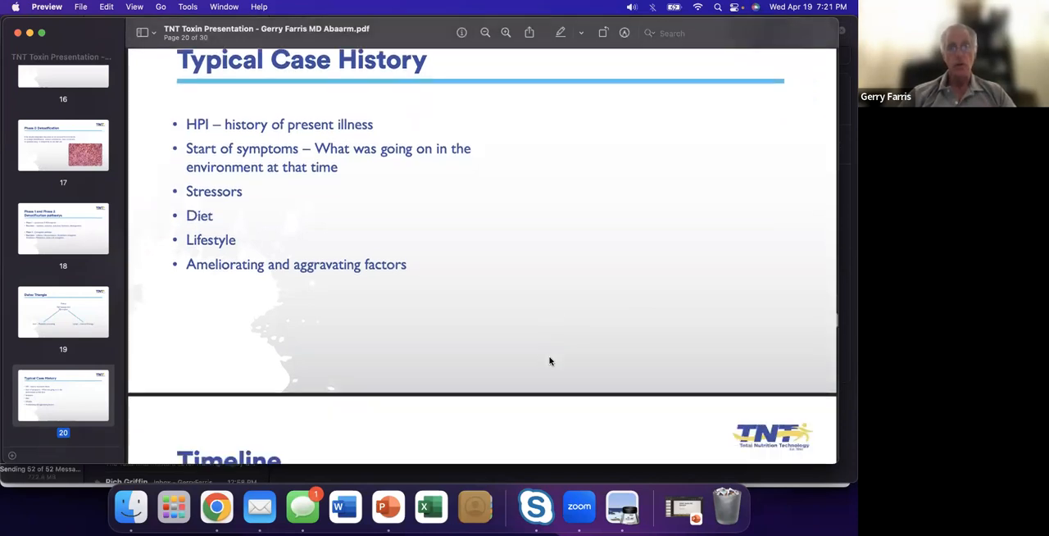
{"action": "scroll", "scroll_direction": "down", "scroll_amount": 3}
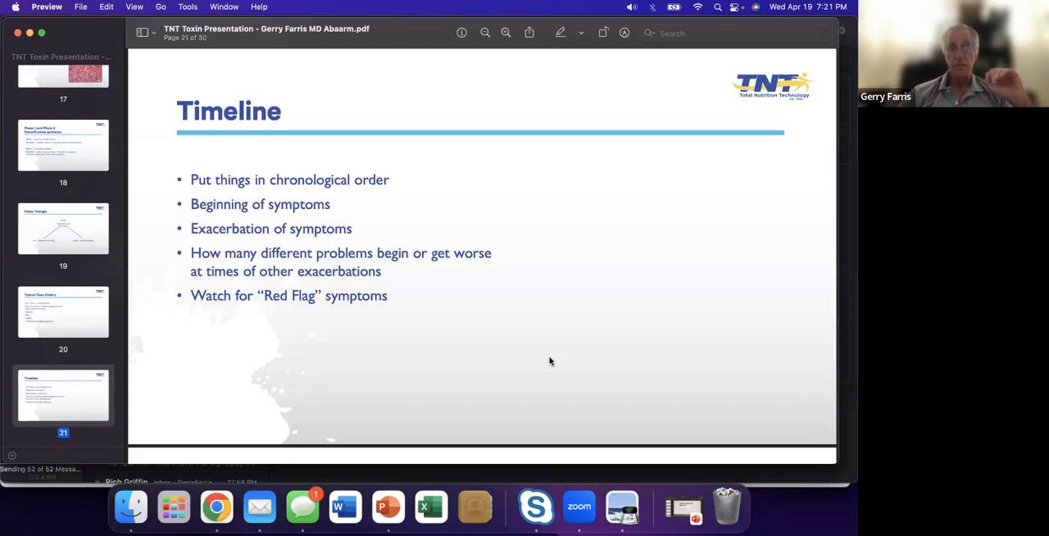
{"action": "scroll", "scroll_direction": "down", "scroll_amount": 3}
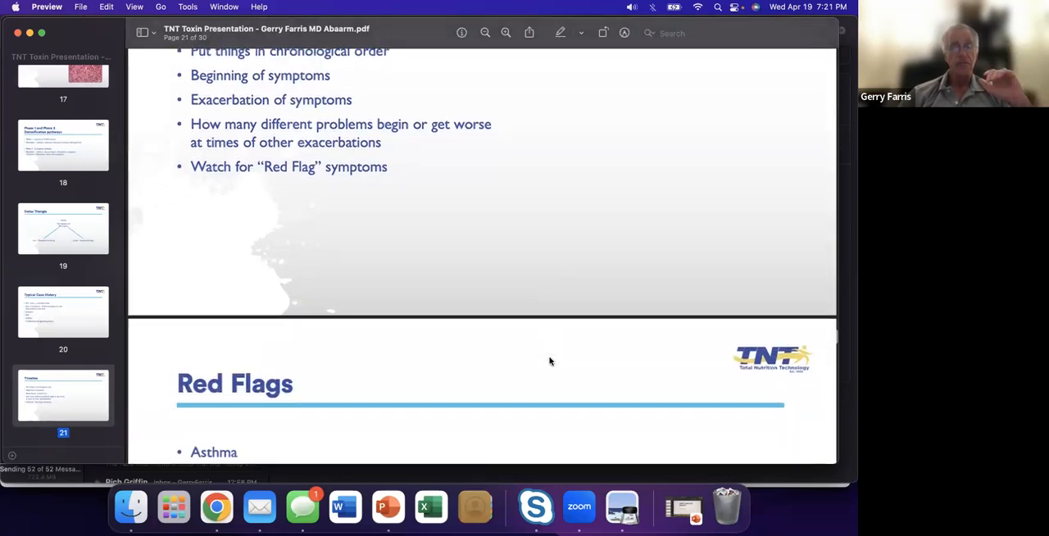
{"action": "scroll", "scroll_direction": "down", "scroll_amount": 3}
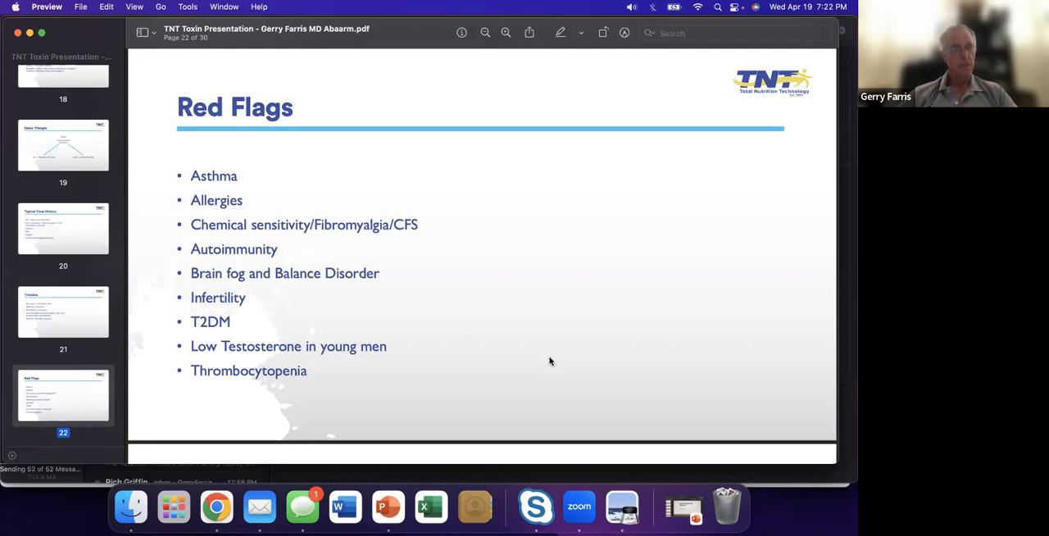
{"action": "mouse_move", "coordinate": [487, 310]}
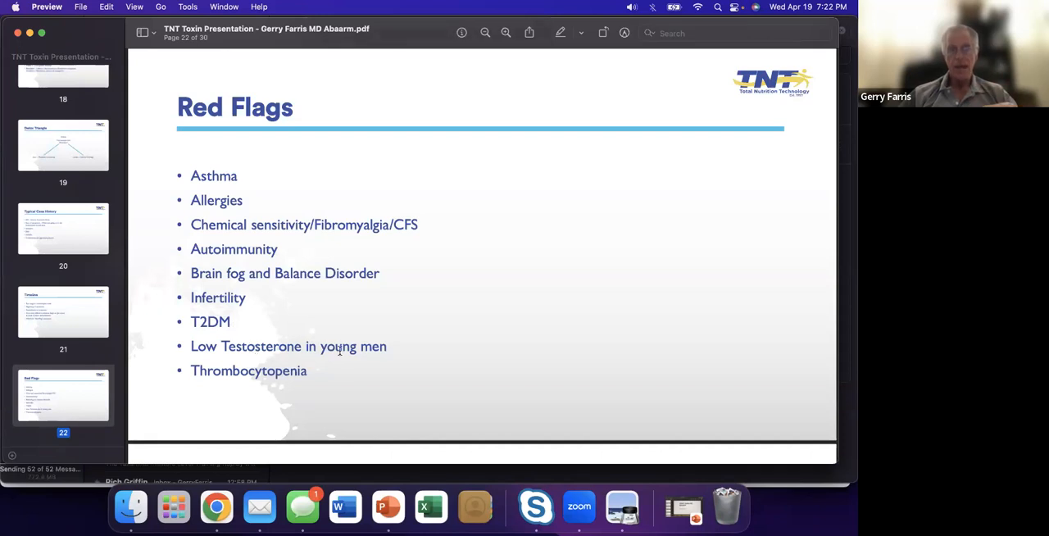
{"action": "mouse_move", "coordinate": [434, 348]}
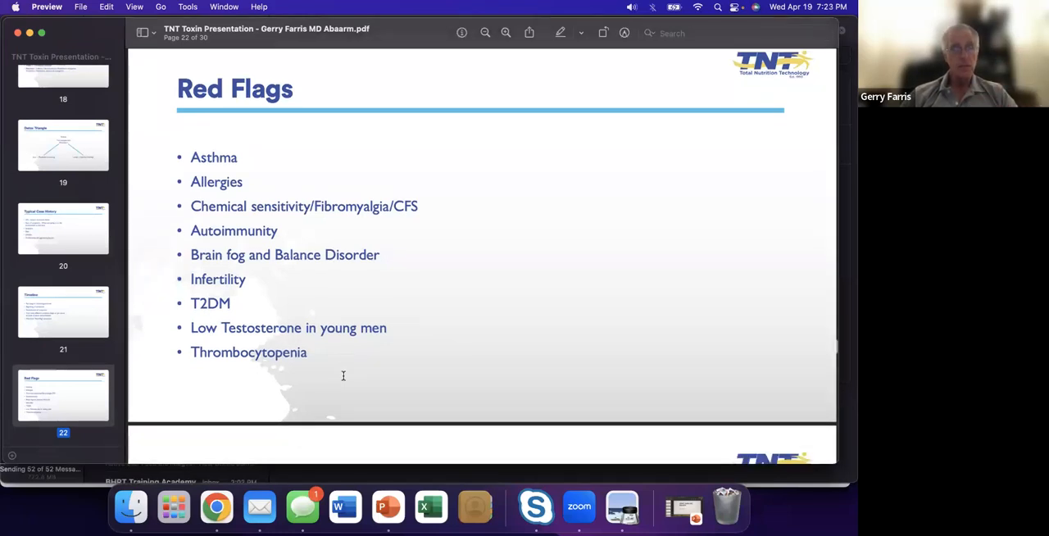
{"action": "scroll", "scroll_direction": "down", "scroll_amount": 3}
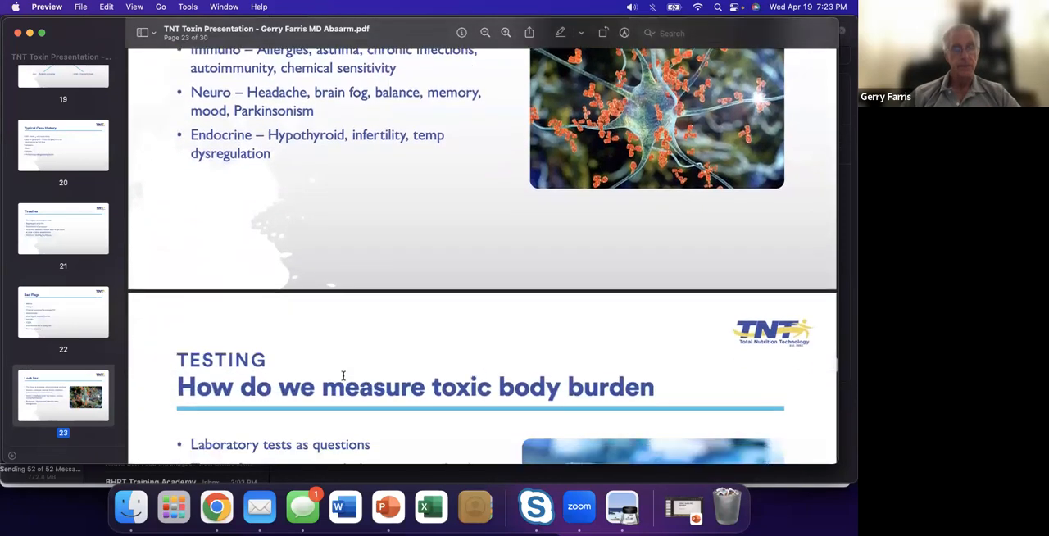
{"action": "scroll", "scroll_direction": "down", "scroll_amount": 3}
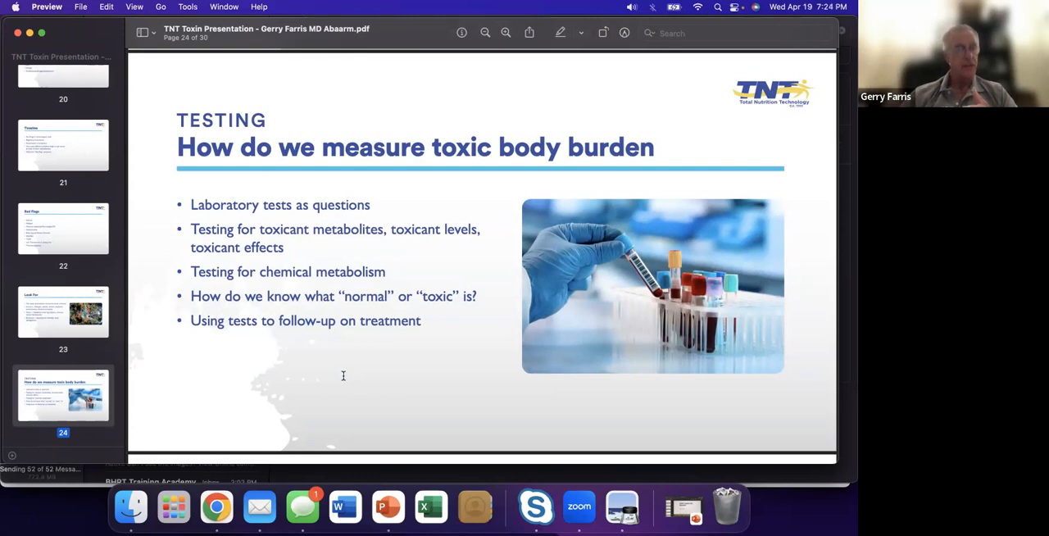
{"action": "mouse_move", "coordinate": [376, 371]}
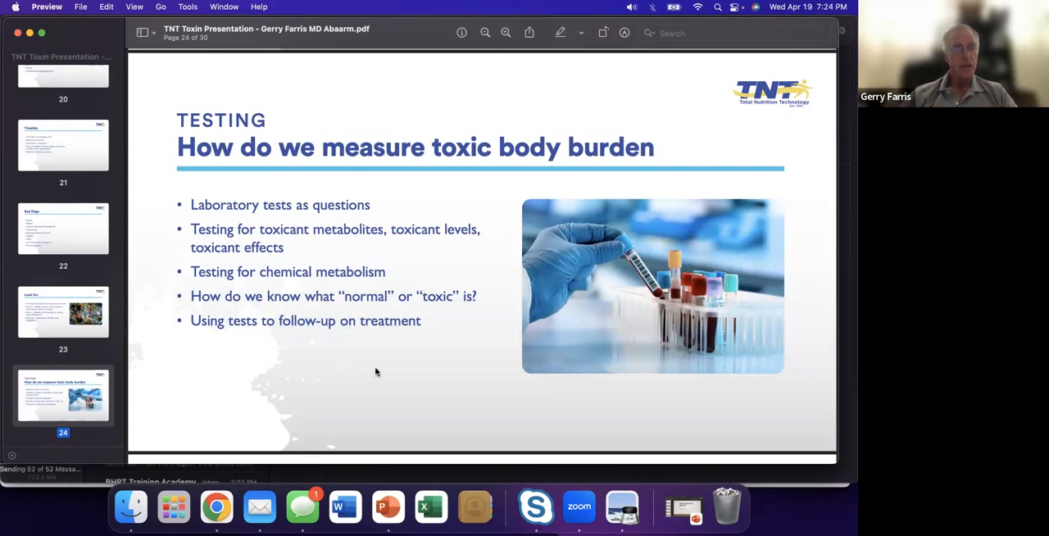
{"action": "scroll", "scroll_direction": "down", "scroll_amount": 3}
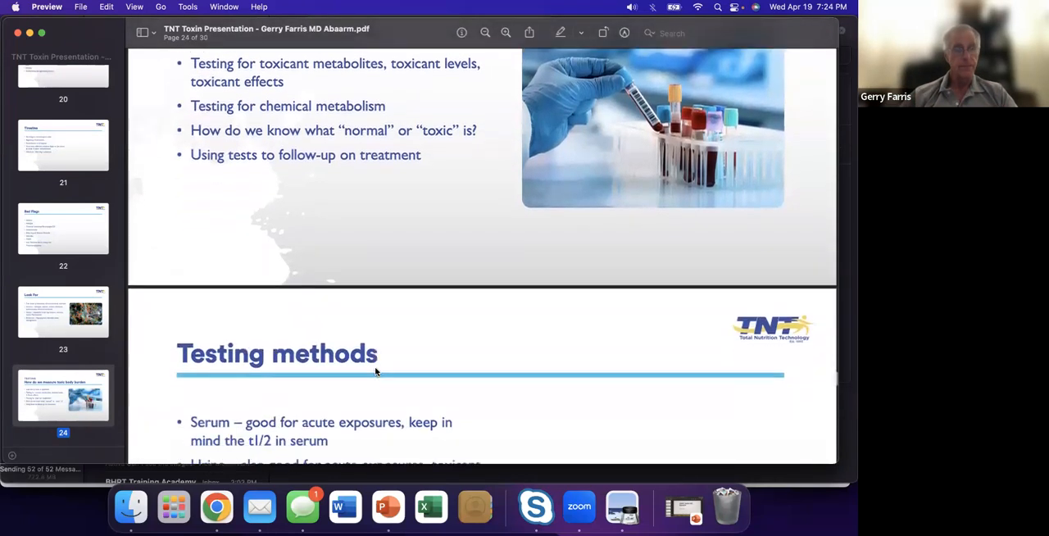
{"action": "scroll", "scroll_direction": "down", "scroll_amount": 3}
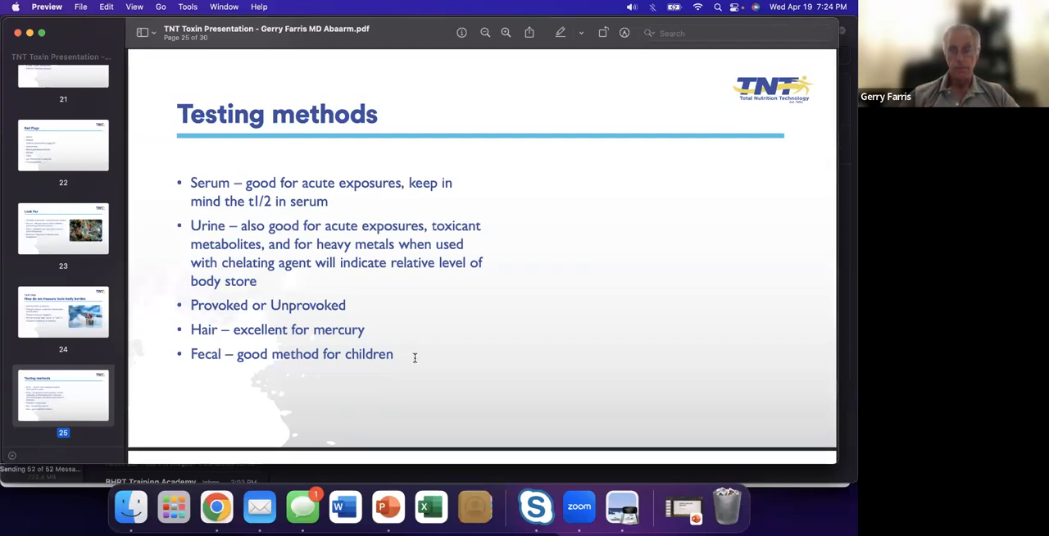
{"action": "scroll", "scroll_direction": "down", "scroll_amount": 3}
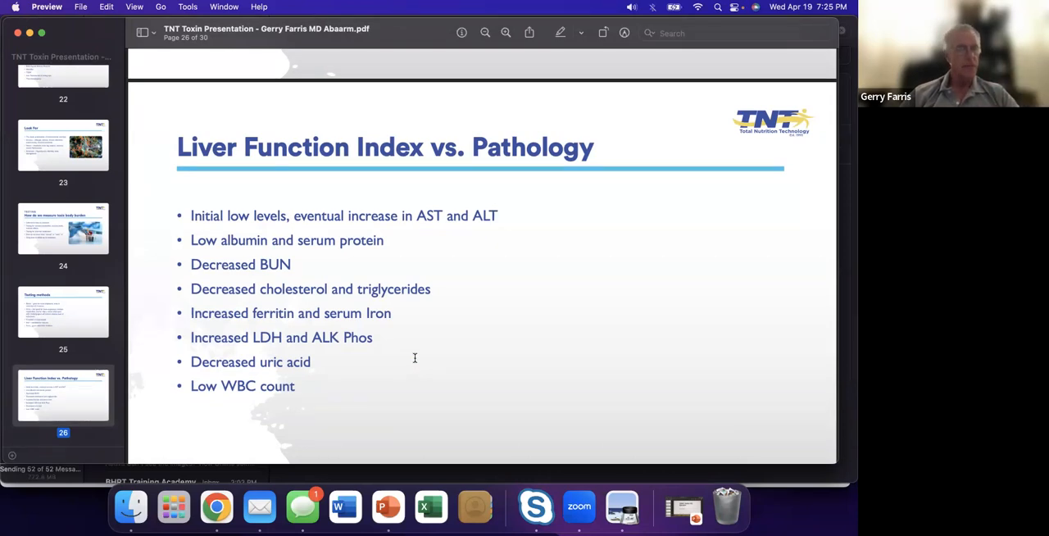
{"action": "scroll", "scroll_direction": "down", "scroll_amount": 3}
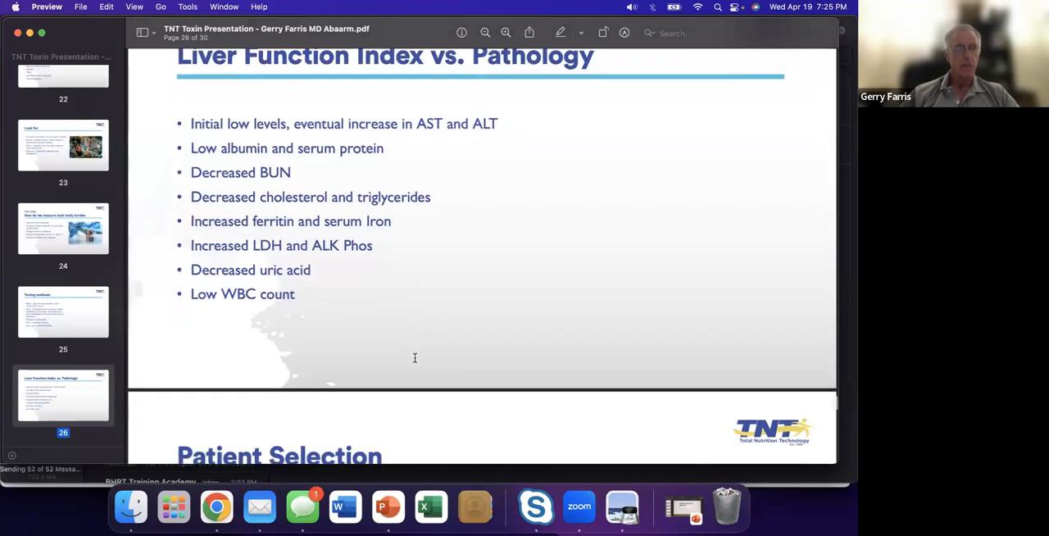
{"action": "scroll", "scroll_direction": "down", "scroll_amount": 3}
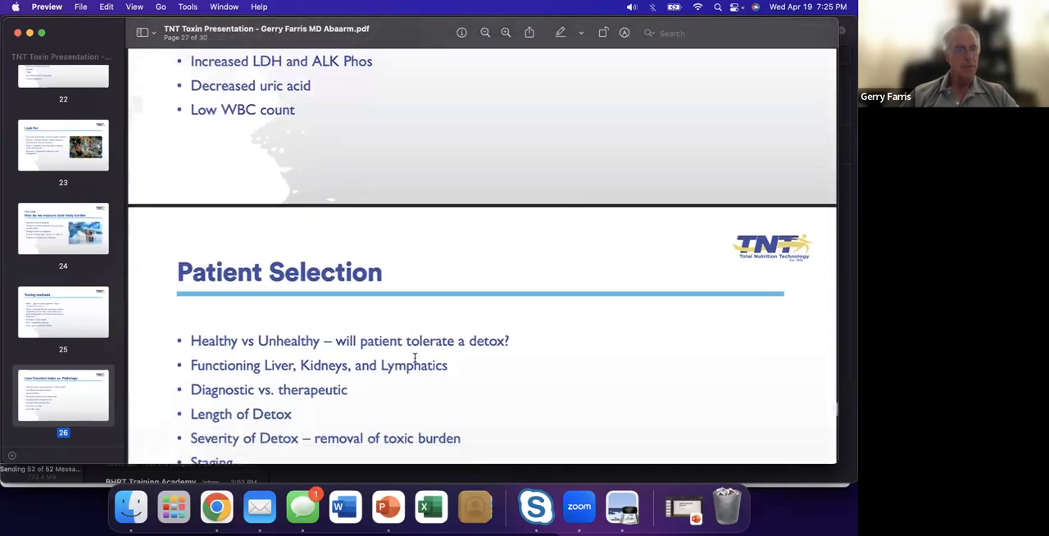
{"action": "scroll", "scroll_direction": "down", "scroll_amount": 3}
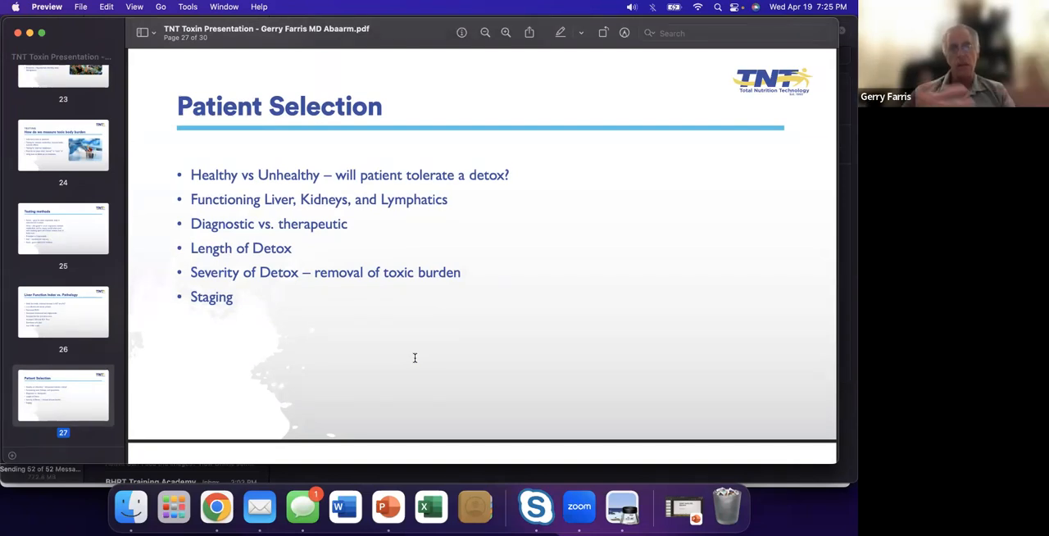
{"action": "mouse_move", "coordinate": [418, 340]}
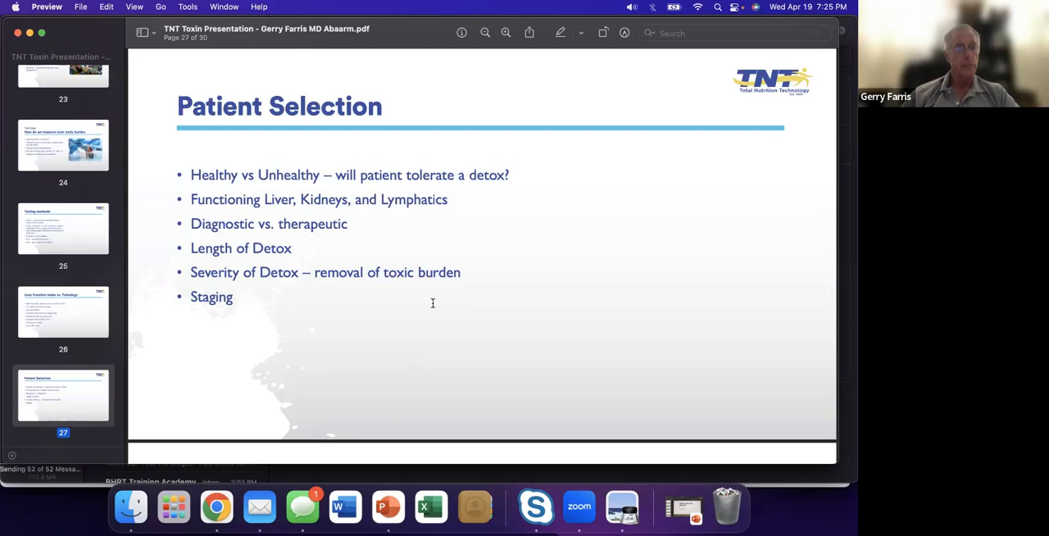
{"action": "scroll", "scroll_direction": "down", "scroll_amount": 3}
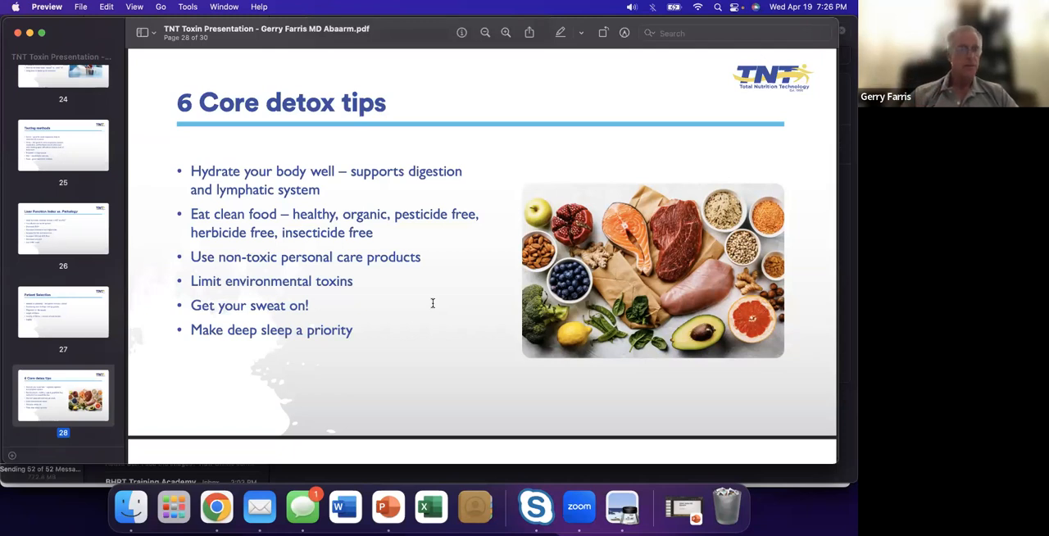
{"action": "mouse_move", "coordinate": [428, 331]}
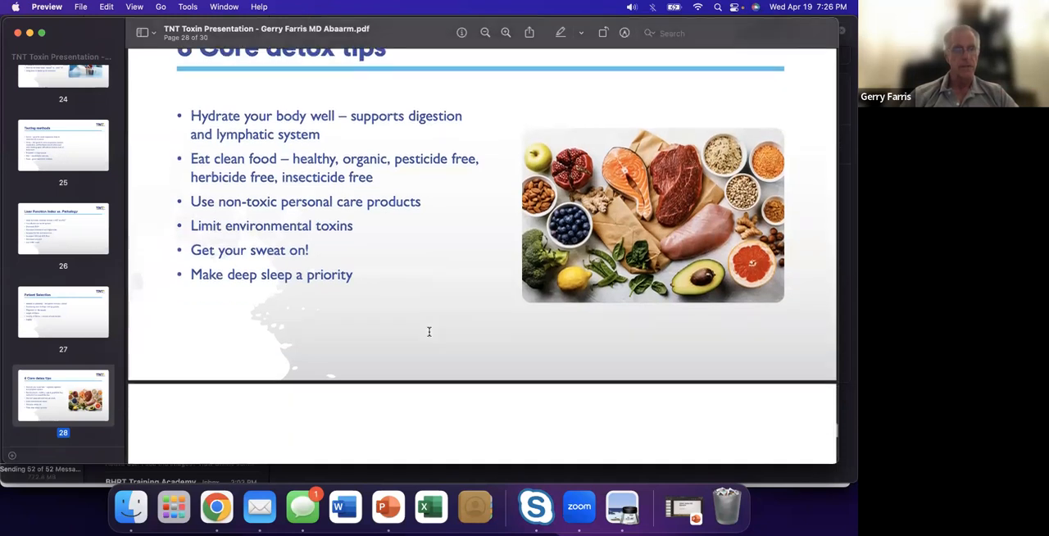
{"action": "scroll", "scroll_direction": "down", "scroll_amount": 3}
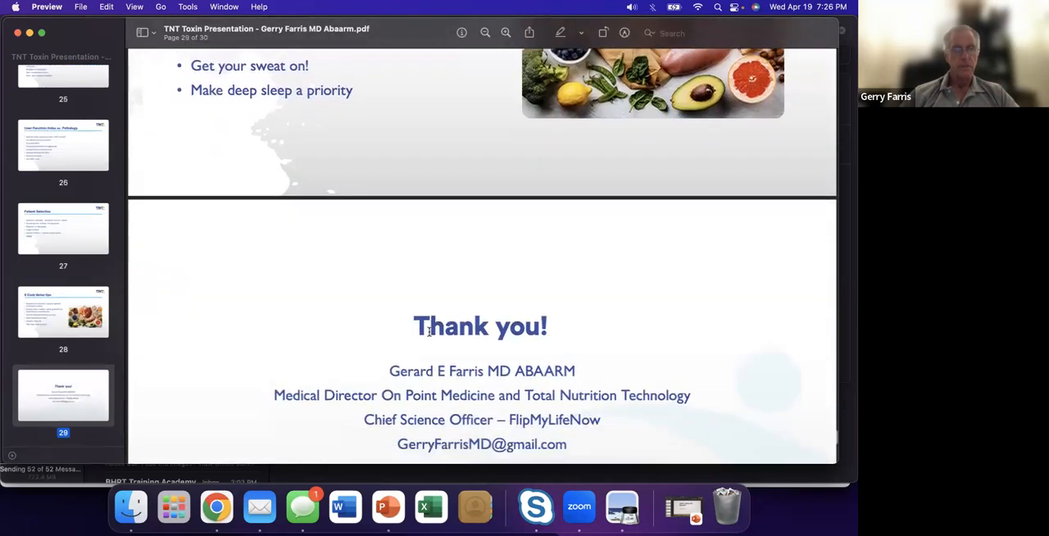